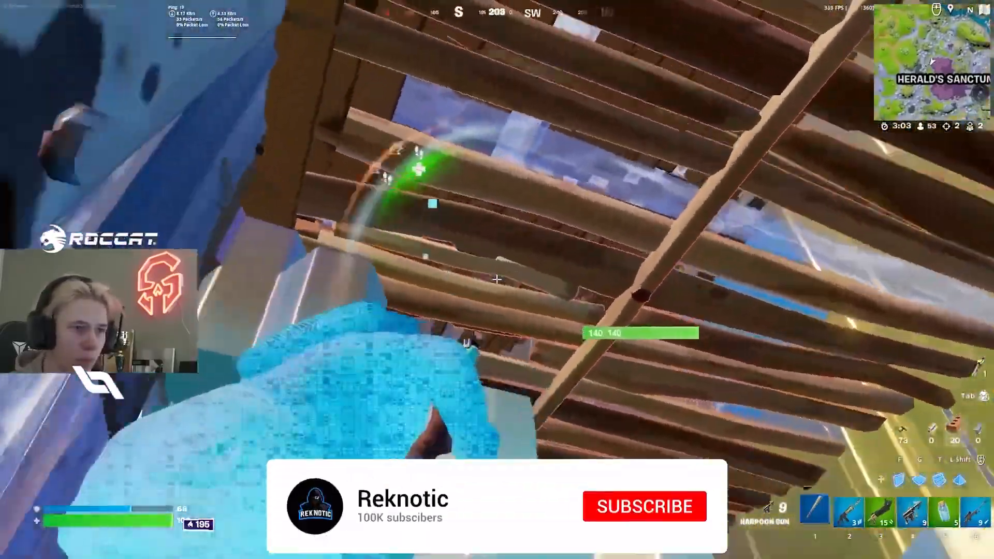
Run %appdata% from the Run dialog to open the Roaming folder in File Explorer
left_click(643, 505)
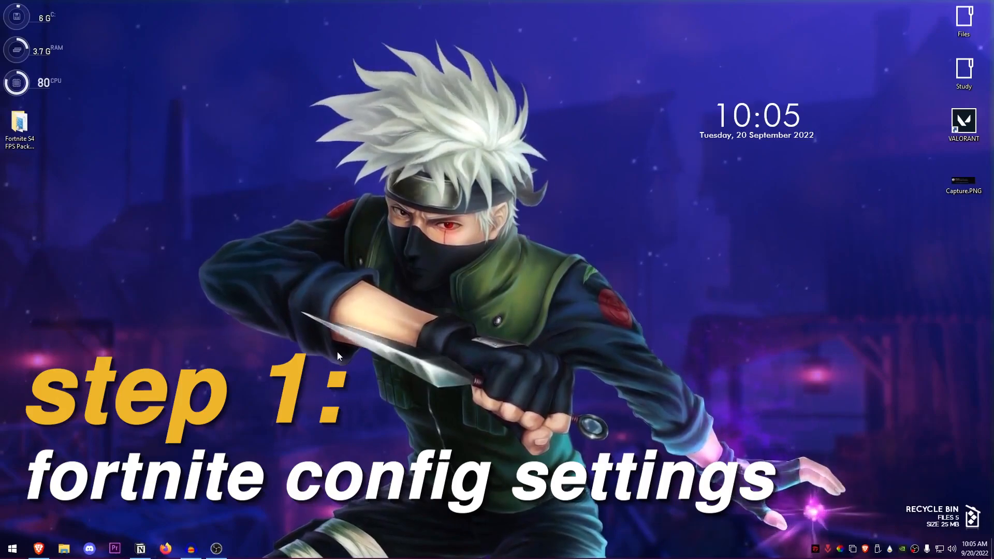
left_click(10, 548)
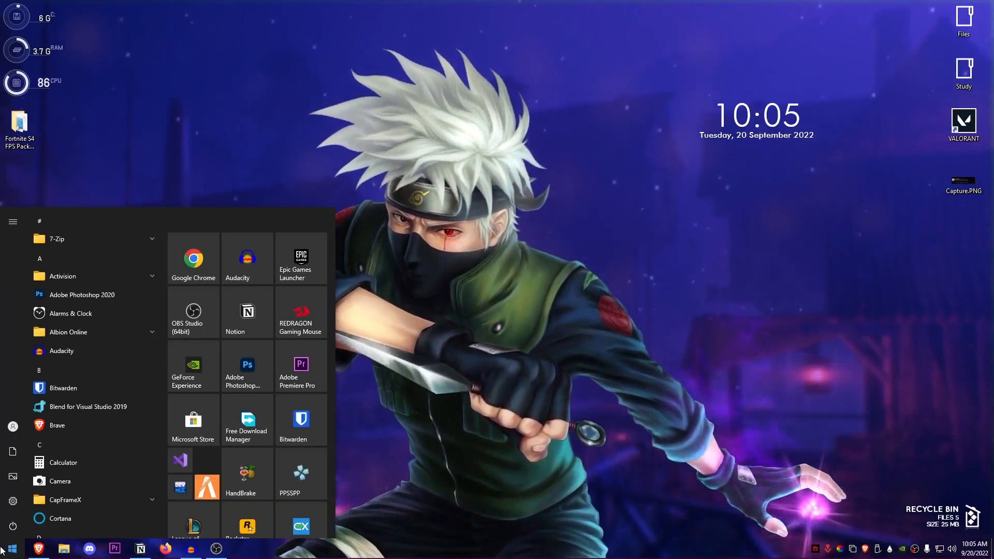
type("run")
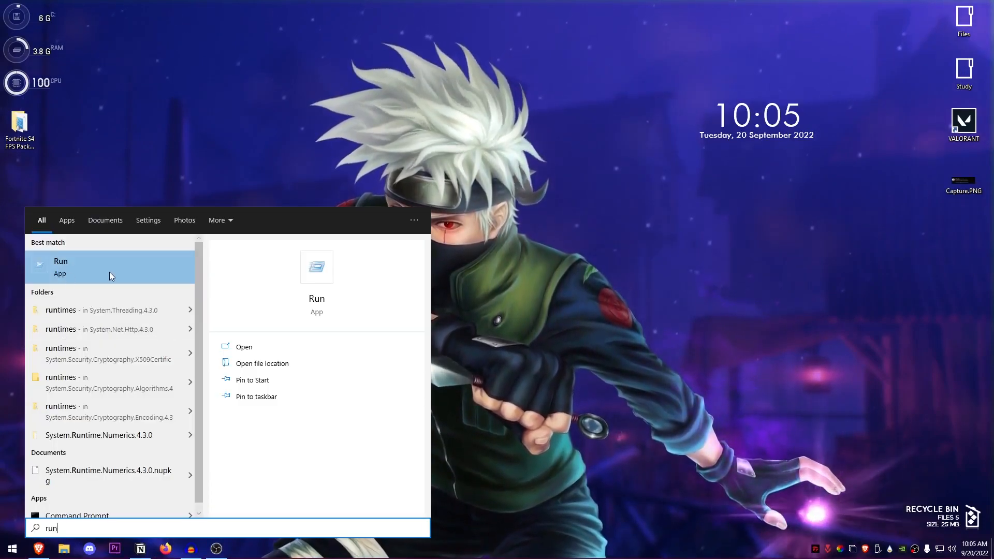
left_click(60, 266)
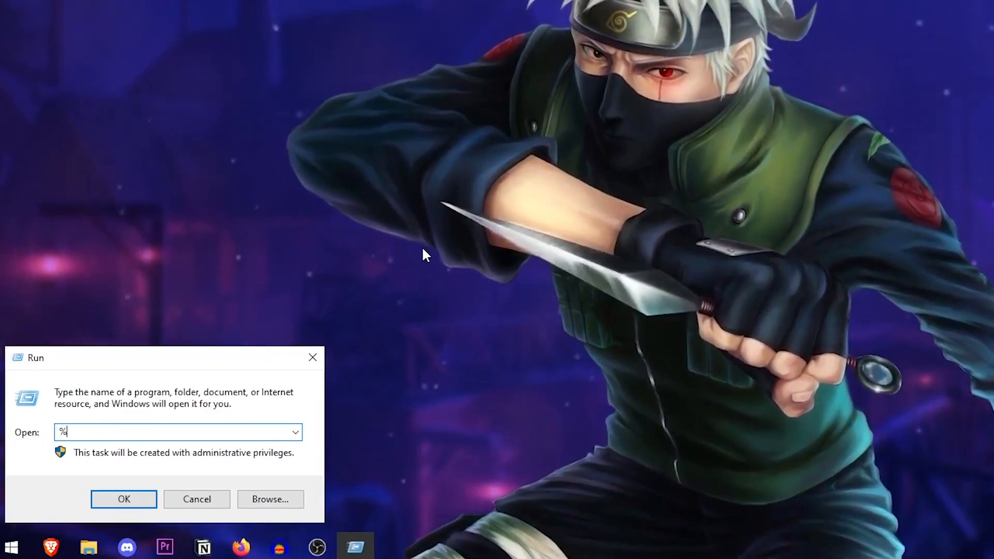
type("appdata%")
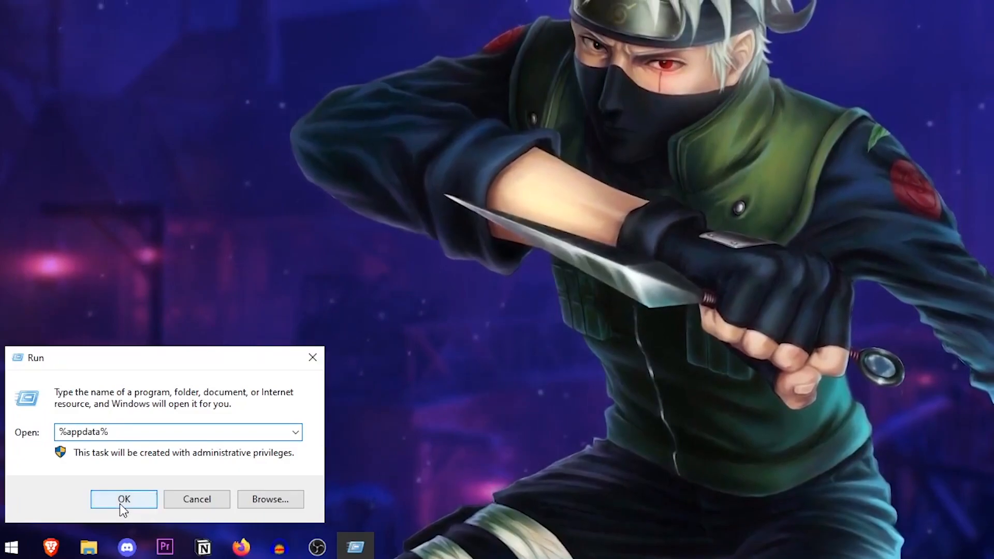
left_click(124, 499)
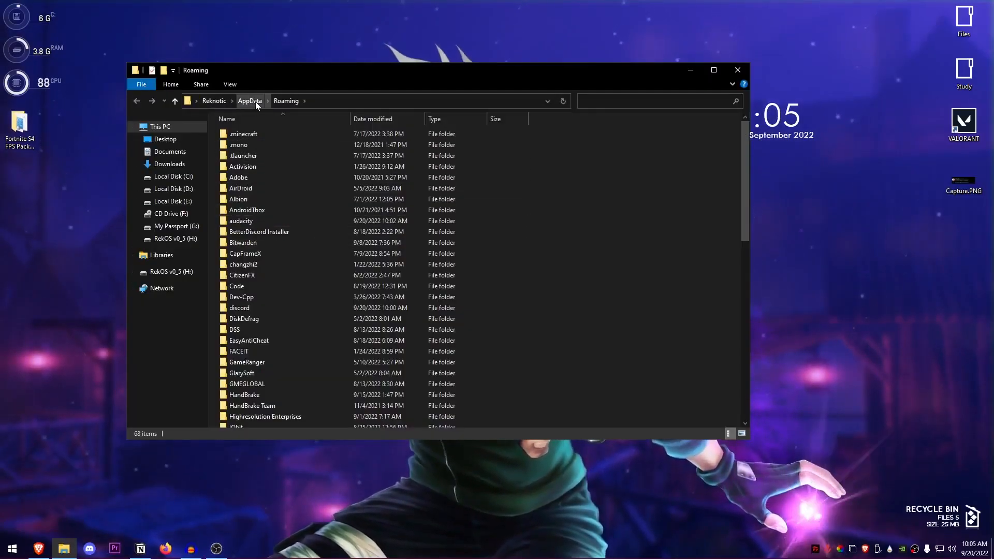
Browse from AppData Local into FortniteGame's WindowsClient config folder
left_click(265, 101)
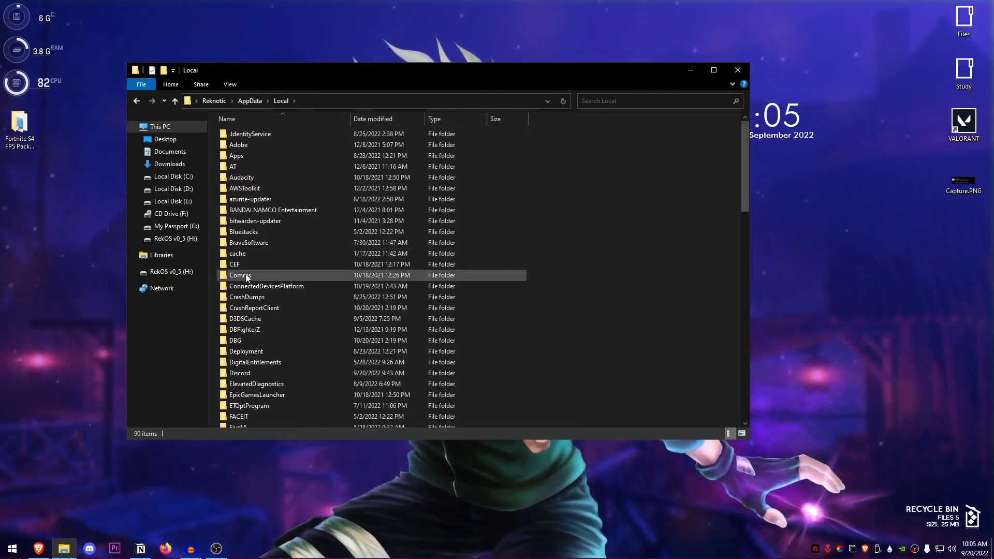
scroll("down", 3)
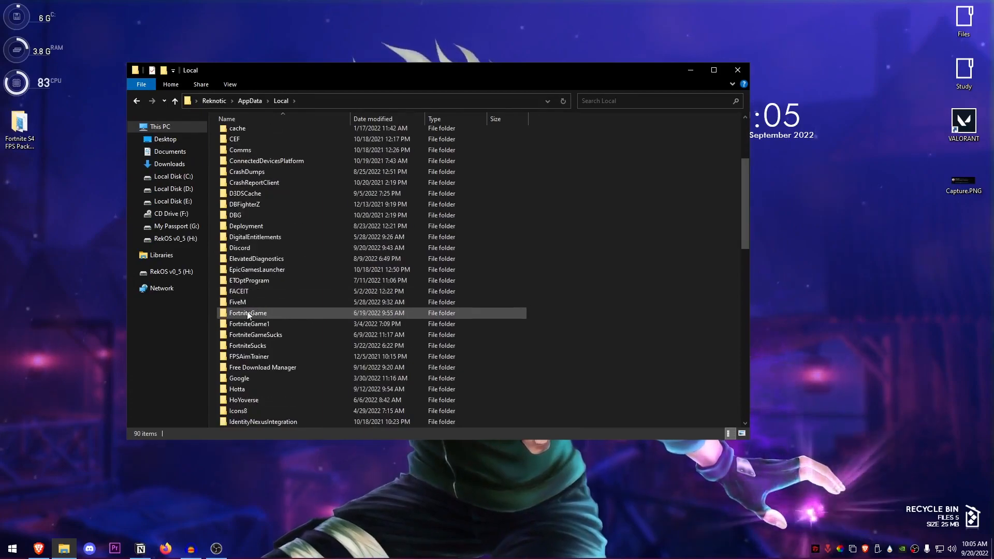
double_click(247, 312)
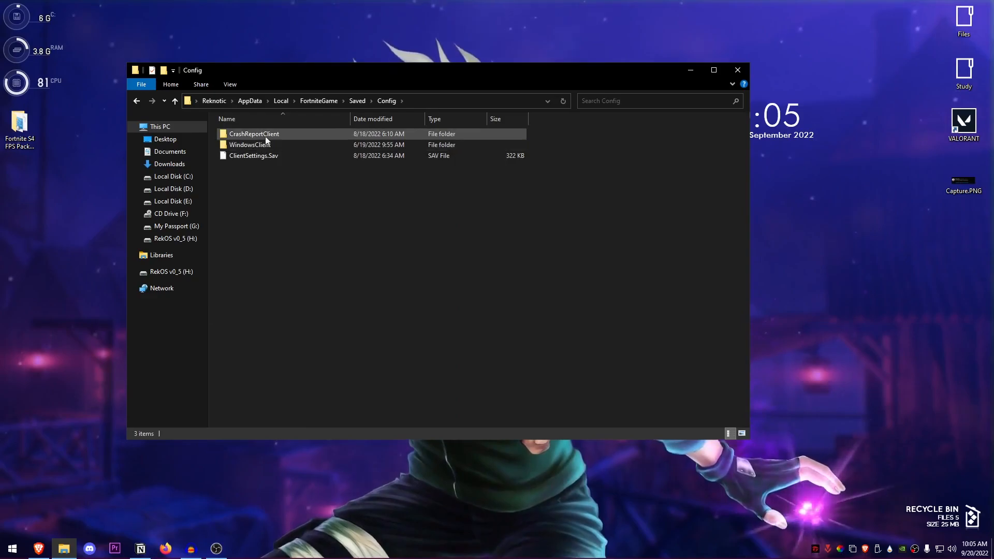
Check GameUserSettings.ini's Properties to confirm it is not read-only
right_click(253, 134)
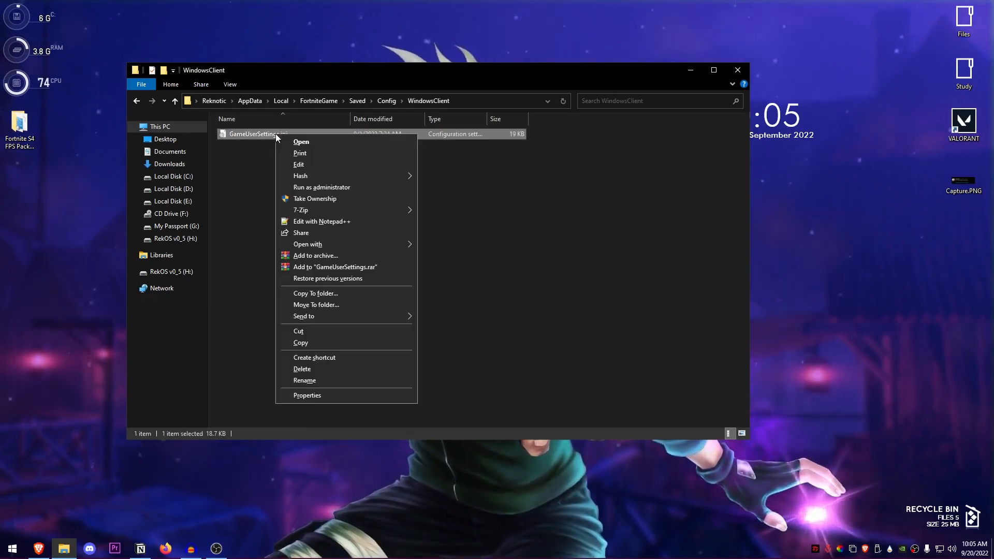
left_click(307, 395)
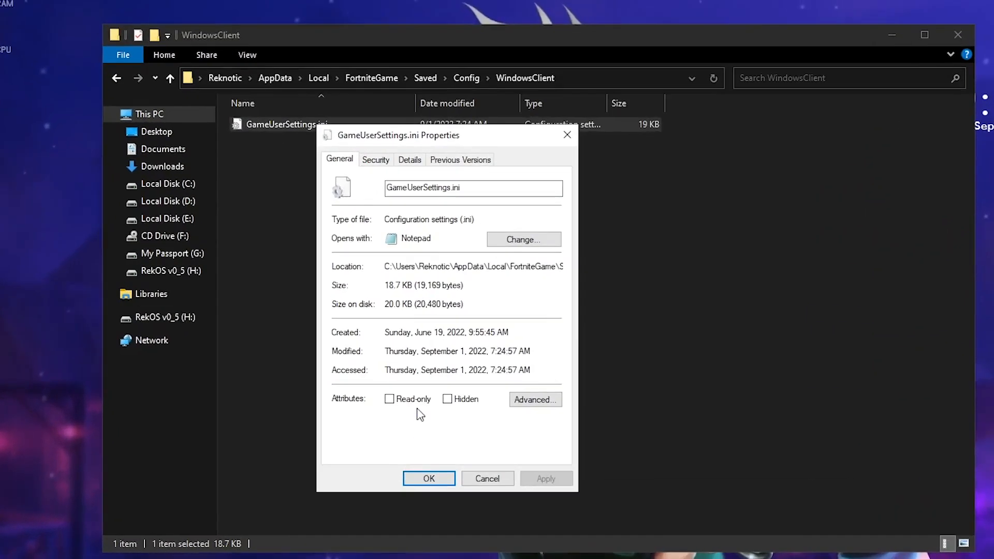
left_click(429, 477)
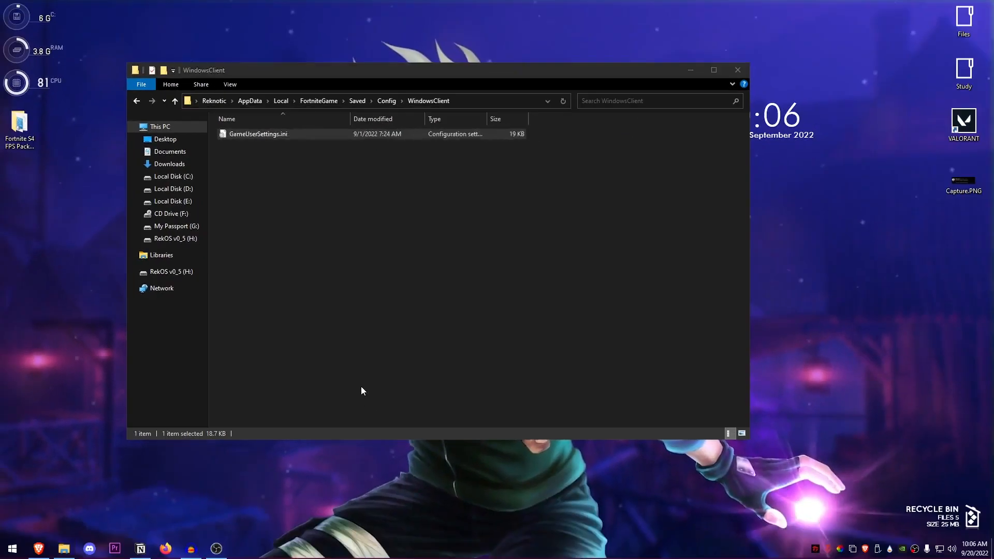
right_click(257, 134)
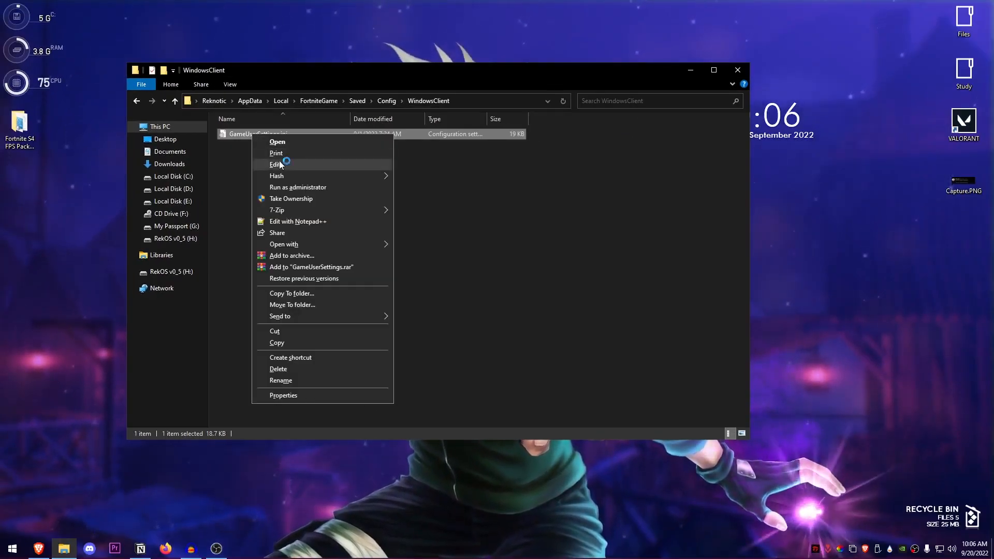
Set RayTracingAmbientOcclusionQuality=False and RayTracingAOQuality=0, save, and mark GameUserSettings.ini read-only
left_click(274, 164)
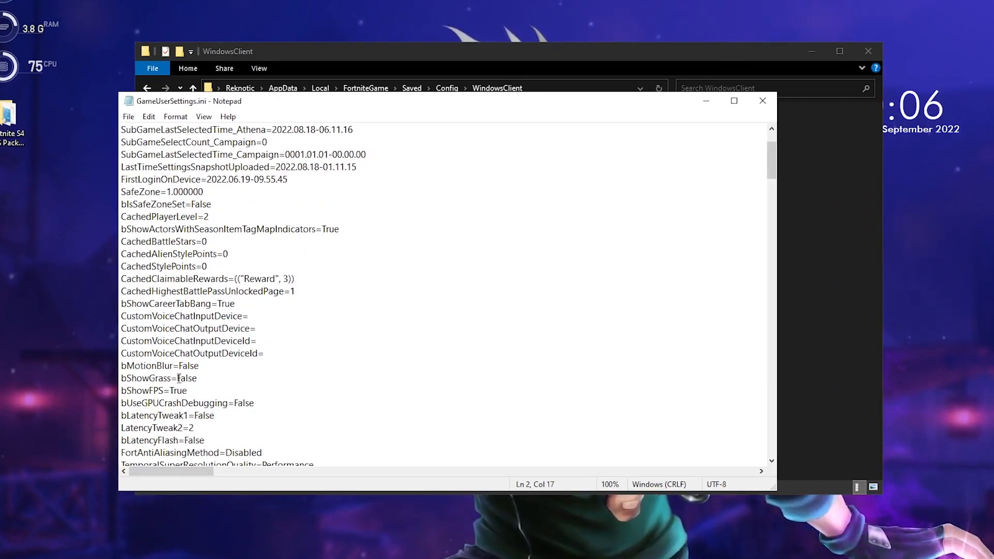
double_click(186, 303)
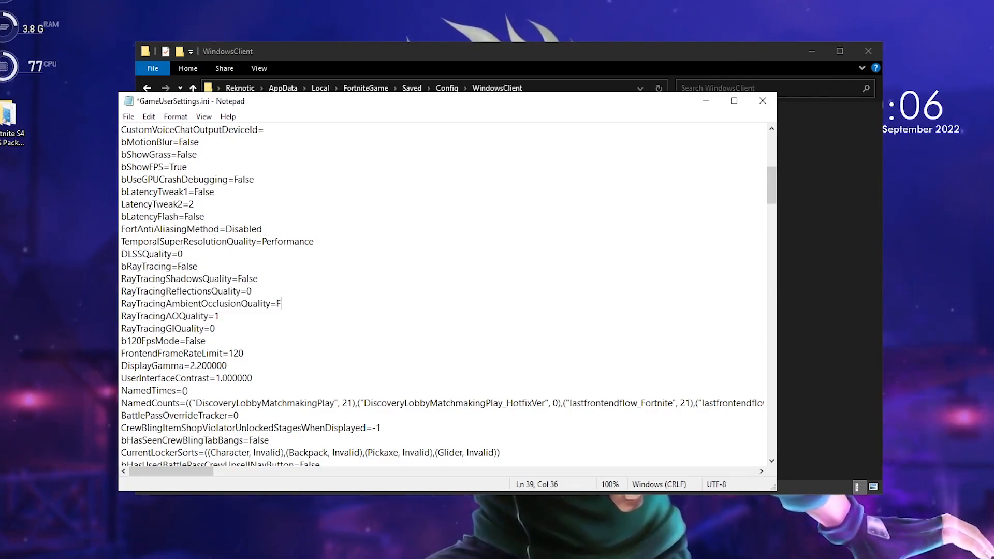
type("alse")
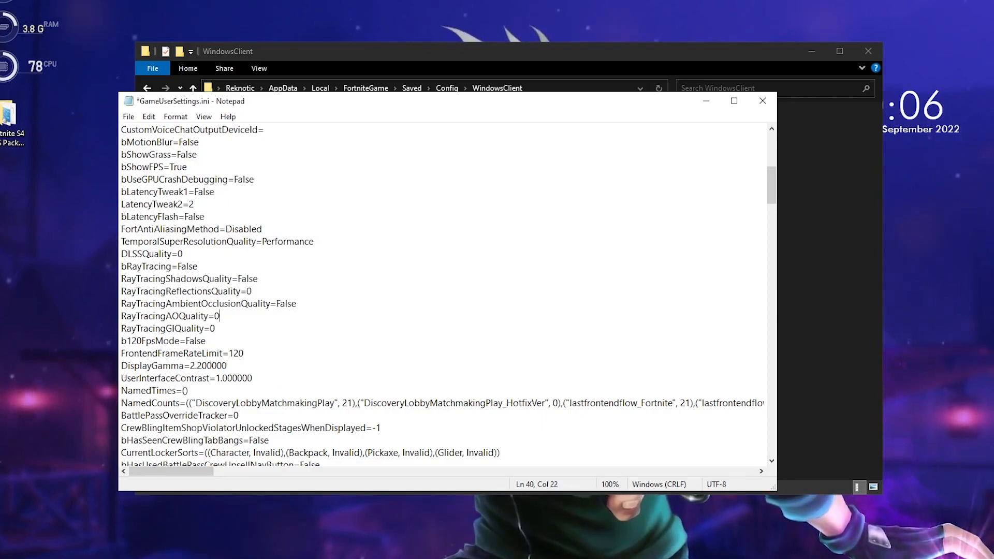
scroll("down", 3)
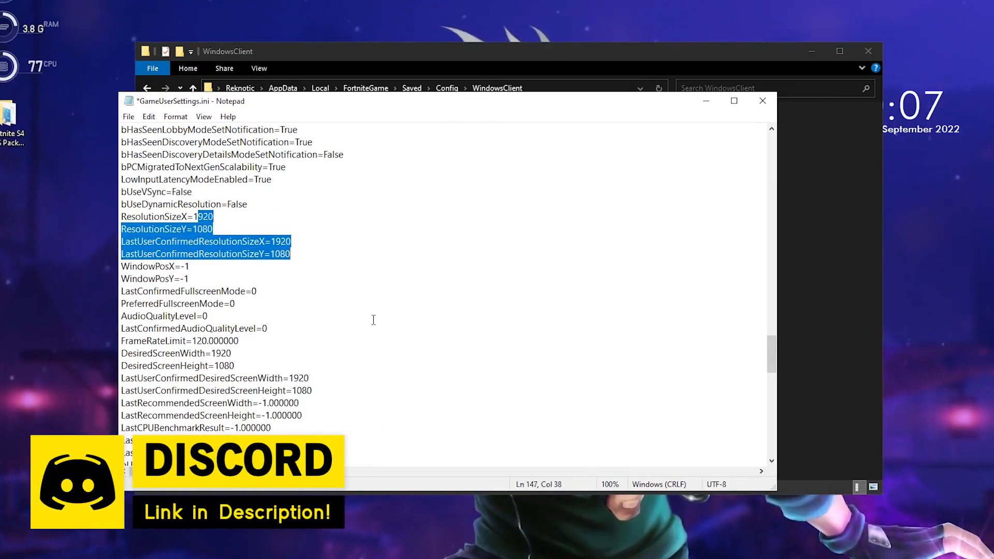
scroll("down", 3)
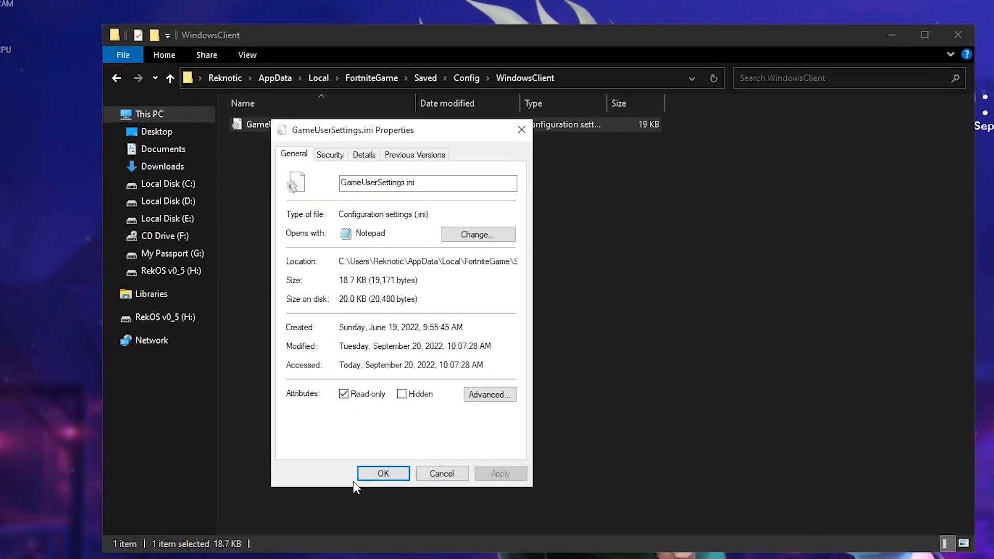
left_click(384, 474)
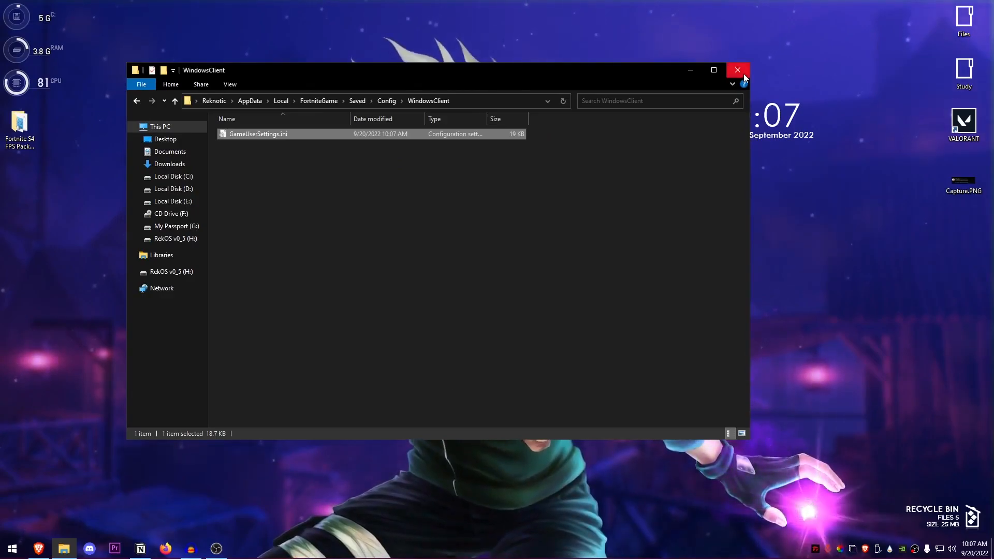
left_click(738, 70)
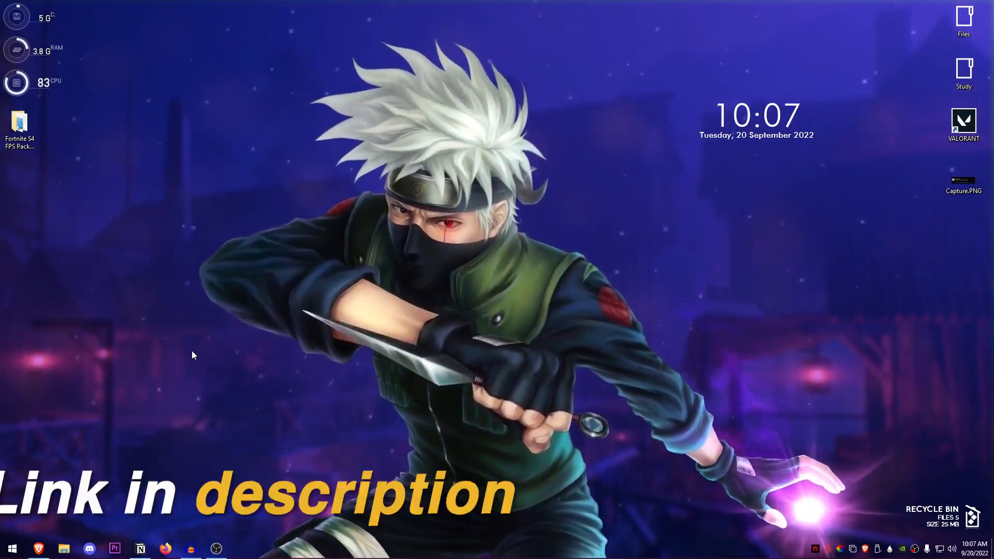
Download Optimizer-13.9 from reknotic.com's free-tool FPS post via MediaFire
left_click(19, 124)
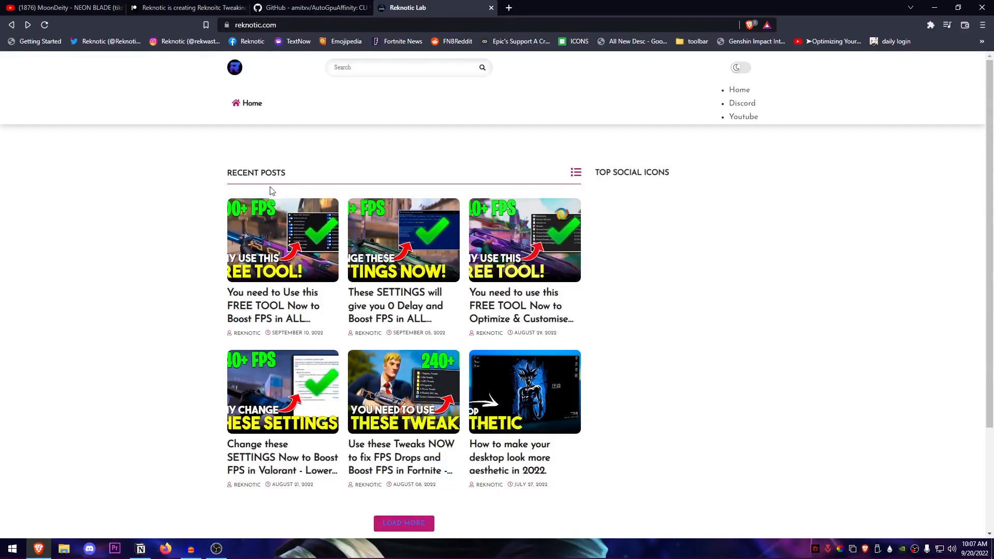
mouse_move(159, 246)
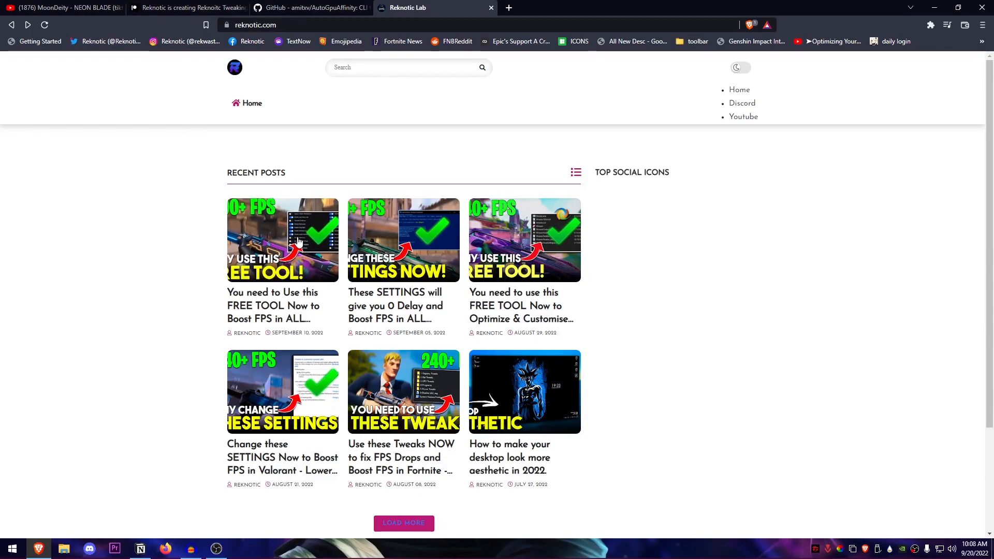
left_click(282, 240)
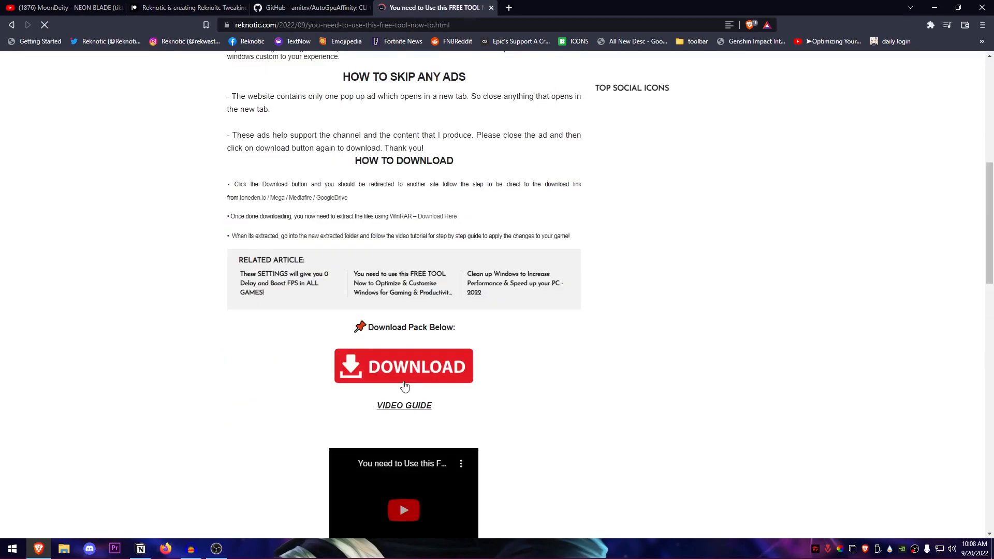
left_click(404, 366)
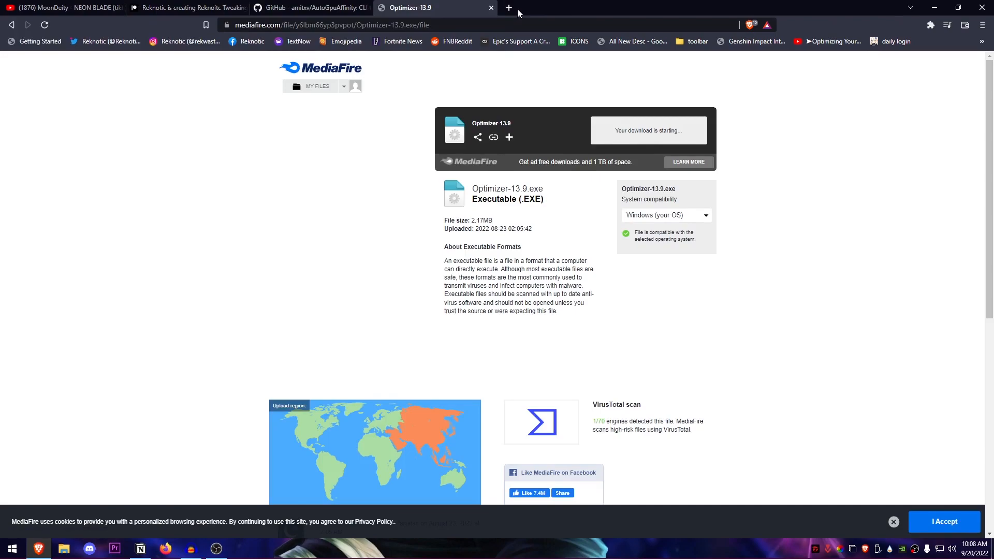
mouse_move(435, 176)
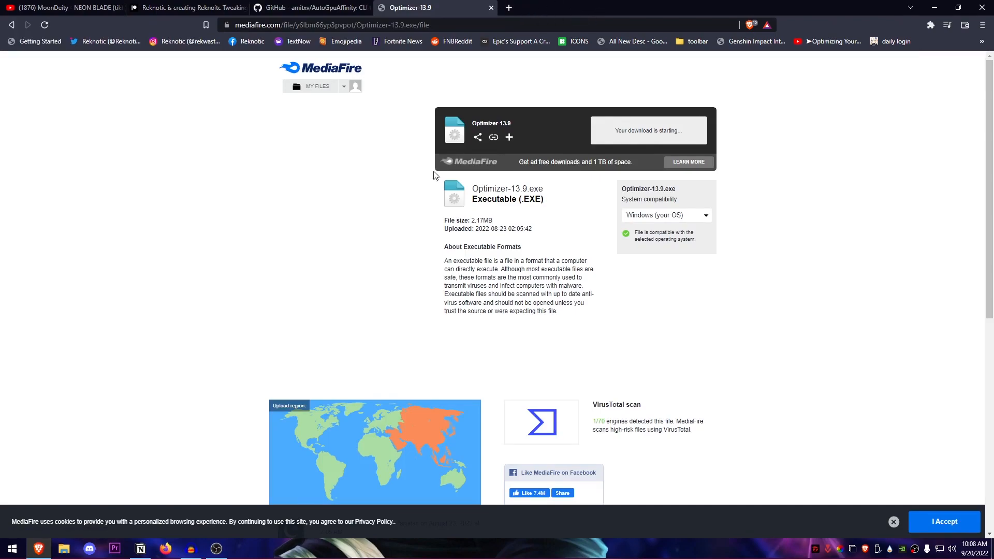
mouse_move(482, 19)
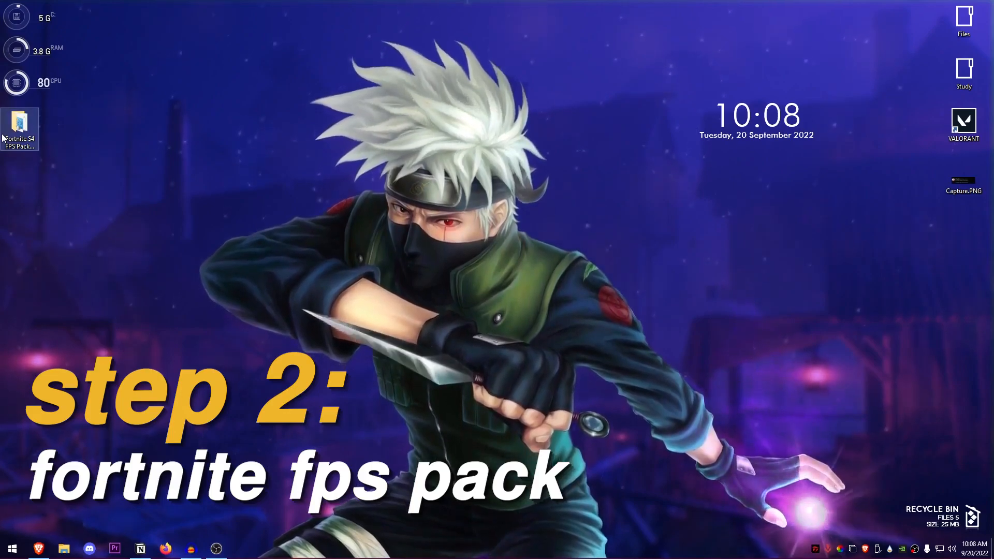
Create a system restore point using the FPS pack's System Restore Point shortcut
double_click(20, 129)
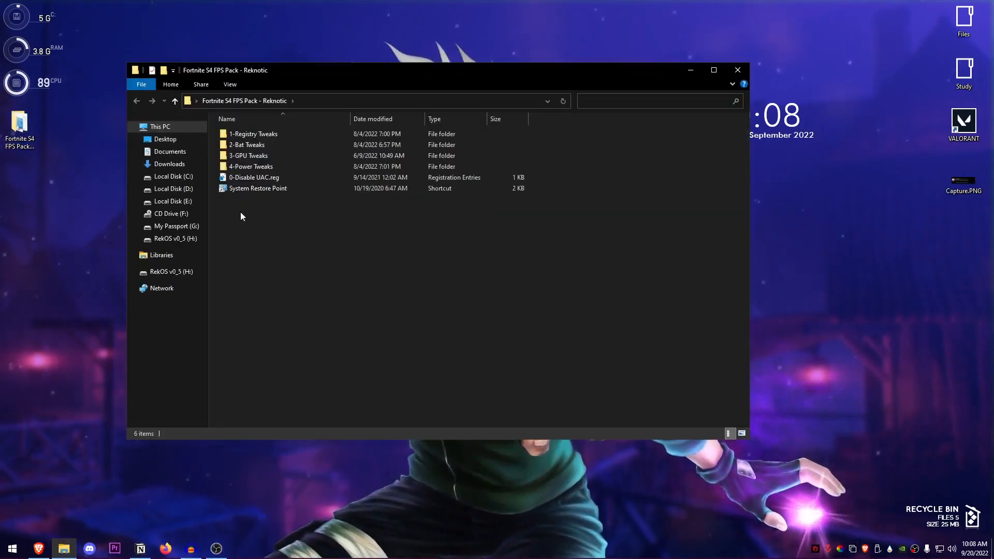
left_click(257, 189)
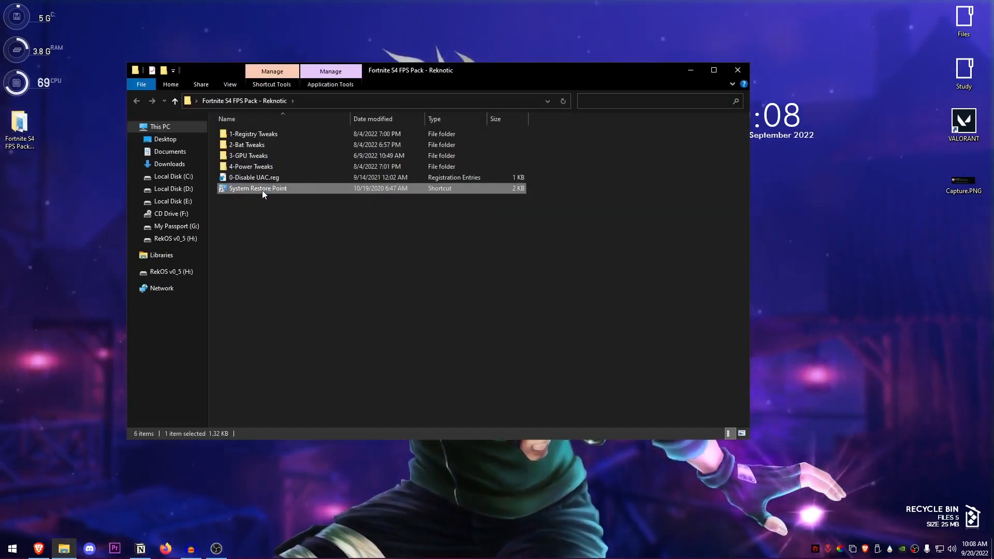
double_click(257, 188)
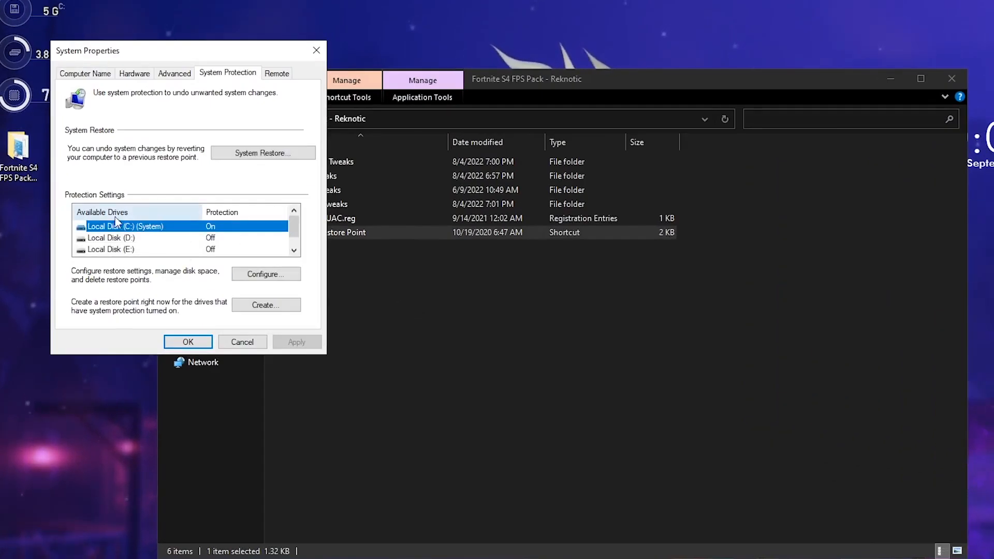
left_click(265, 274)
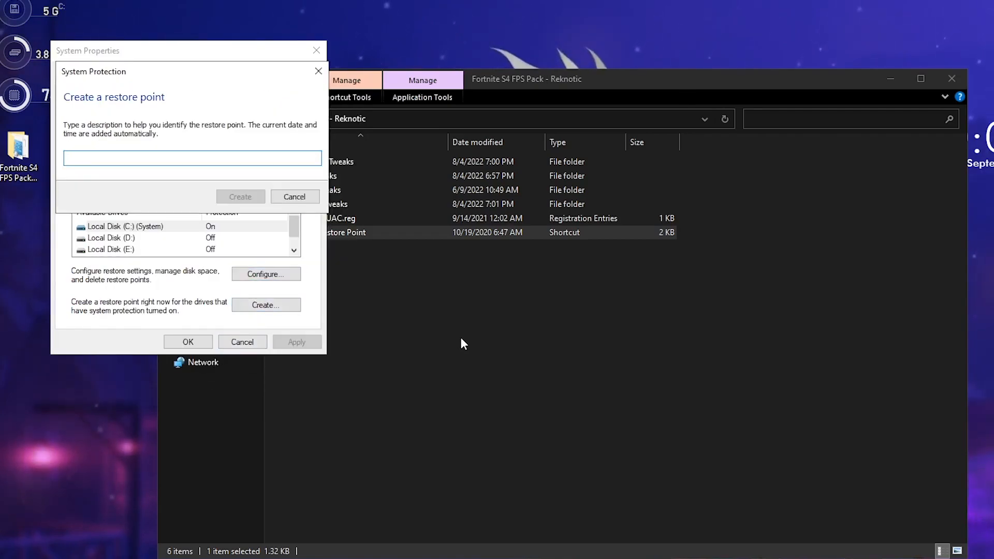
left_click(240, 197)
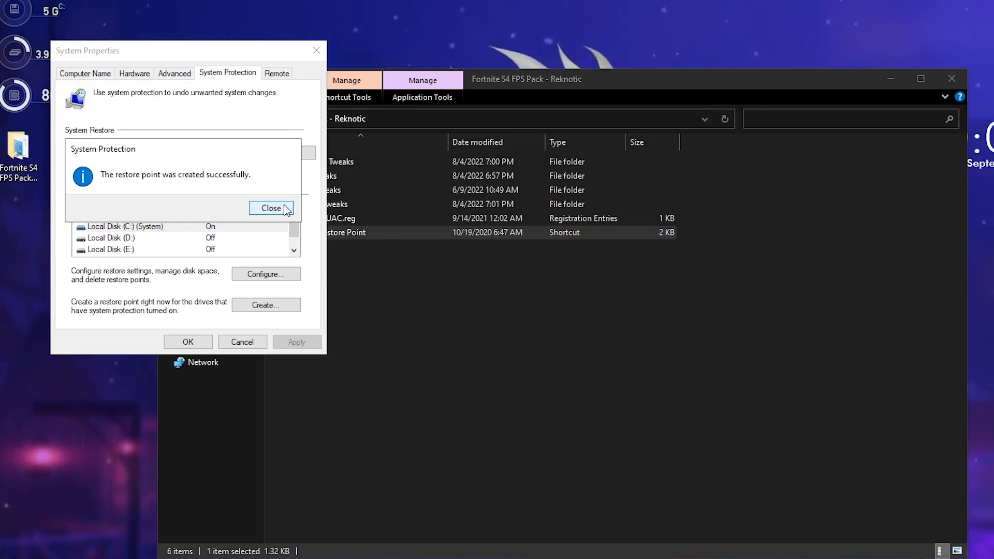
left_click(271, 208)
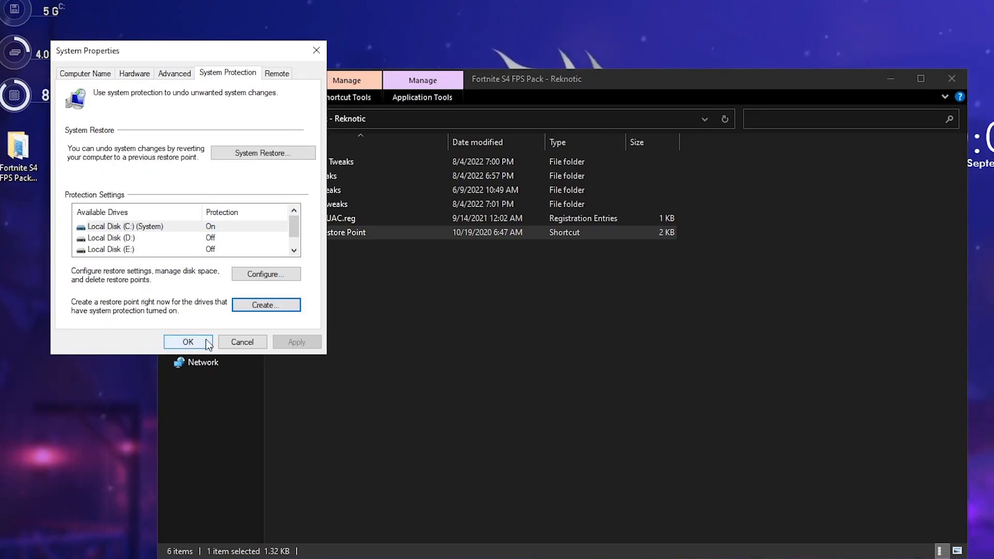
left_click(187, 342)
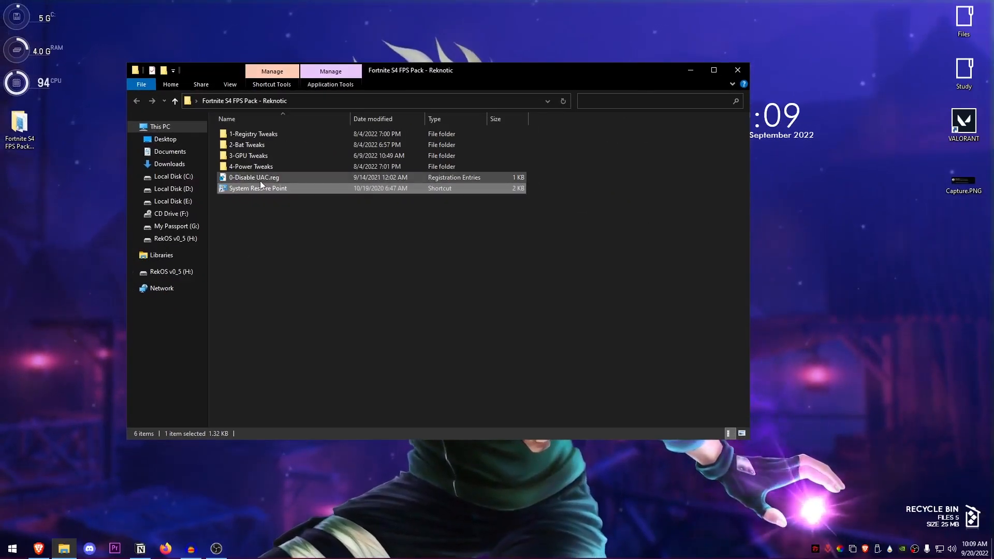
Merge 0-Disable UAC.reg into the registry
right_click(254, 177)
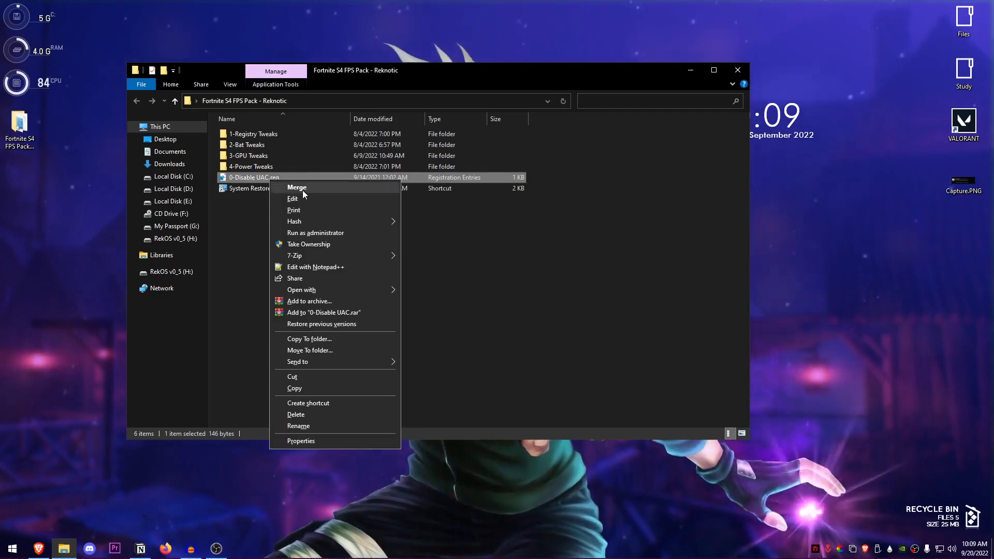
left_click(601, 273)
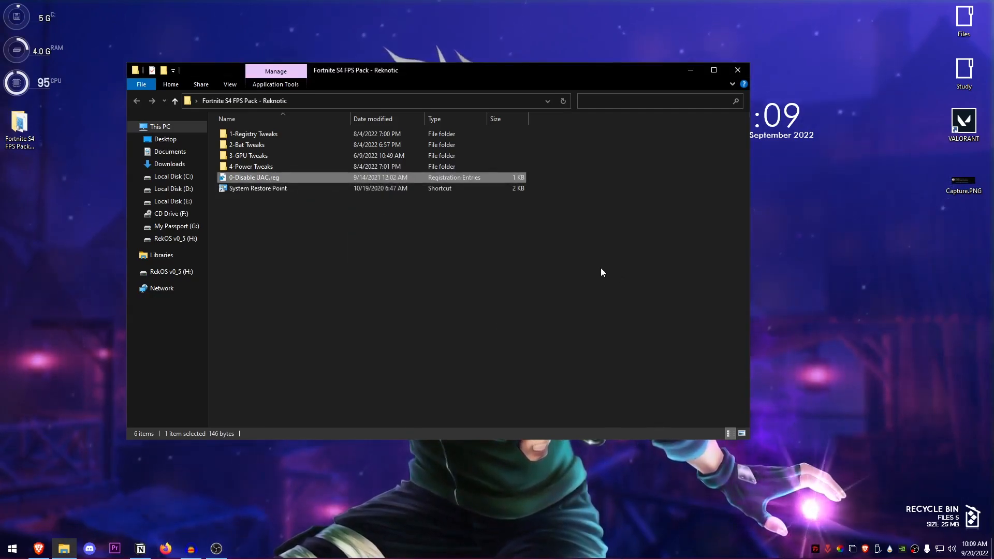
double_click(253, 134)
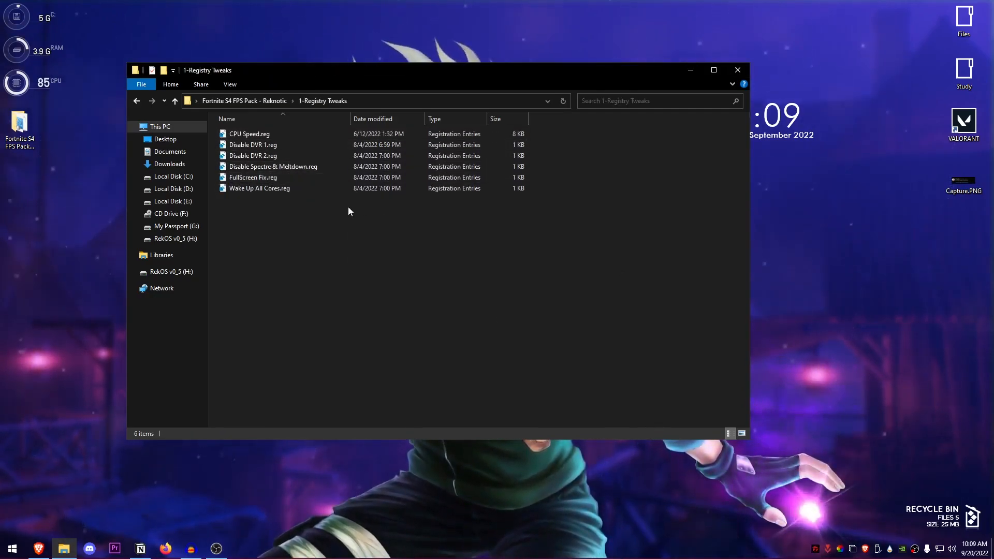
Merge CPU Speed, Disable DVR 2 and FullScreen Fix .reg files, then return to the pack folder
left_click(252, 177)
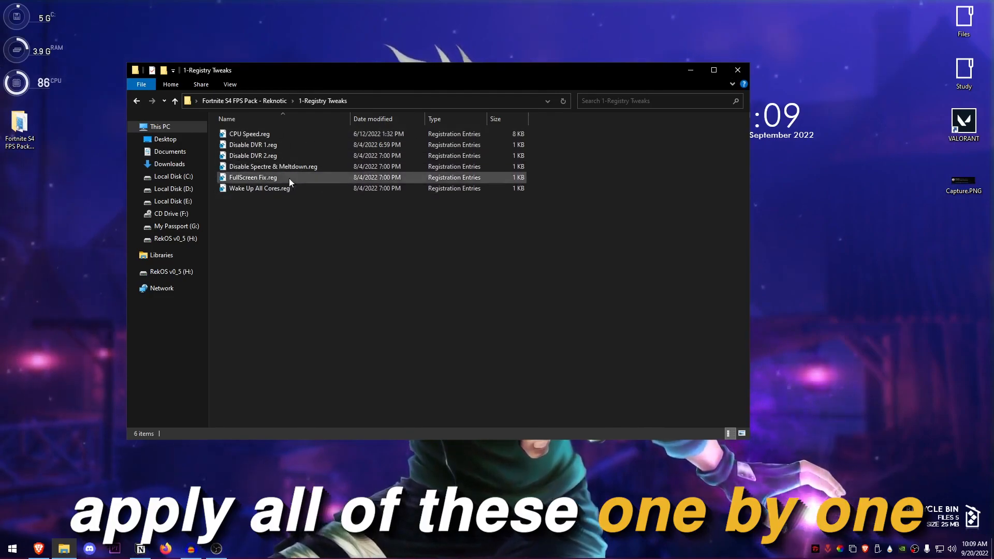
double_click(249, 133)
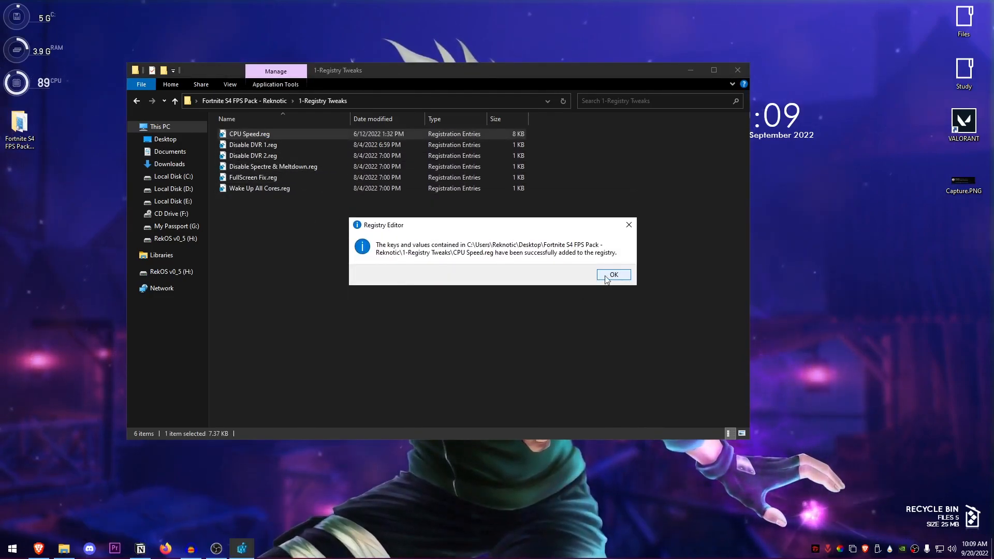
left_click(613, 274)
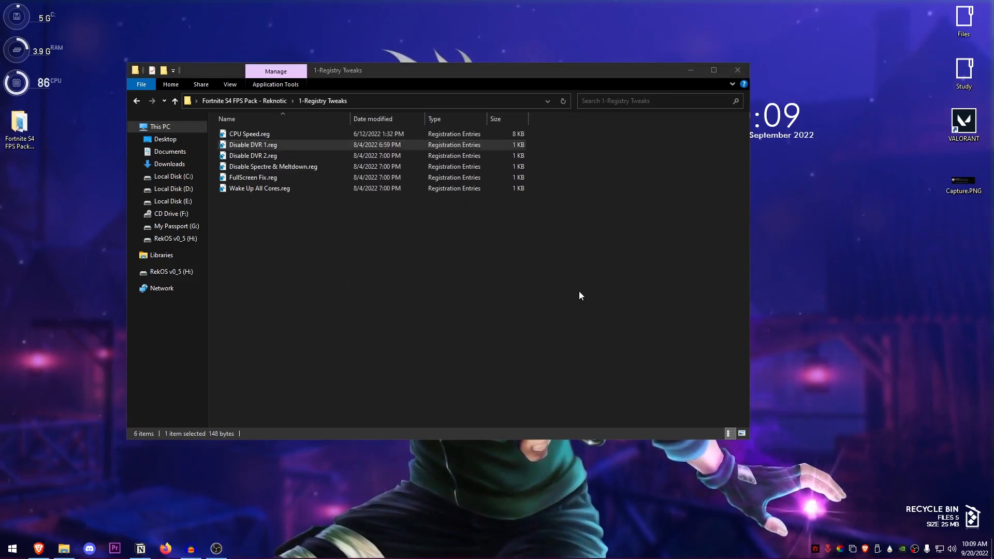
double_click(253, 155)
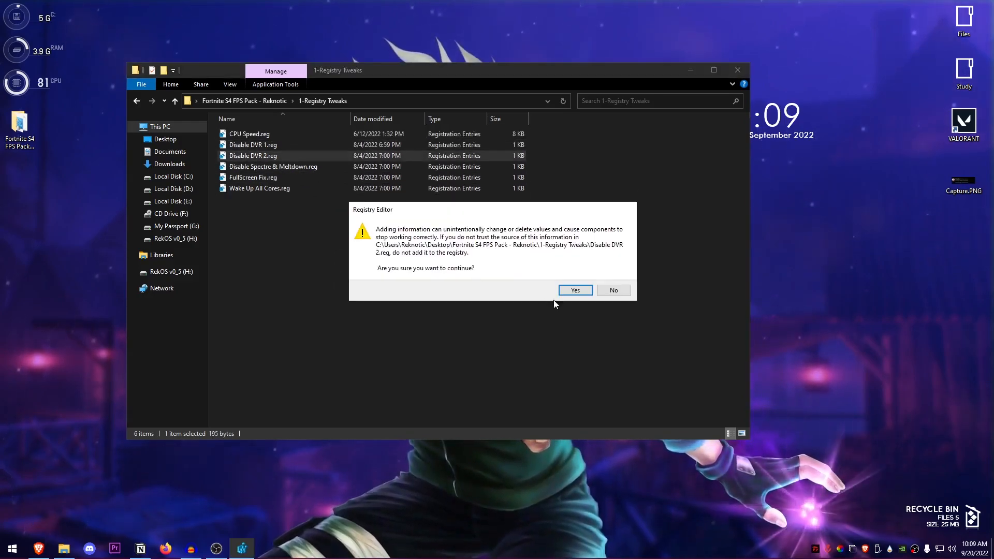
left_click(574, 290)
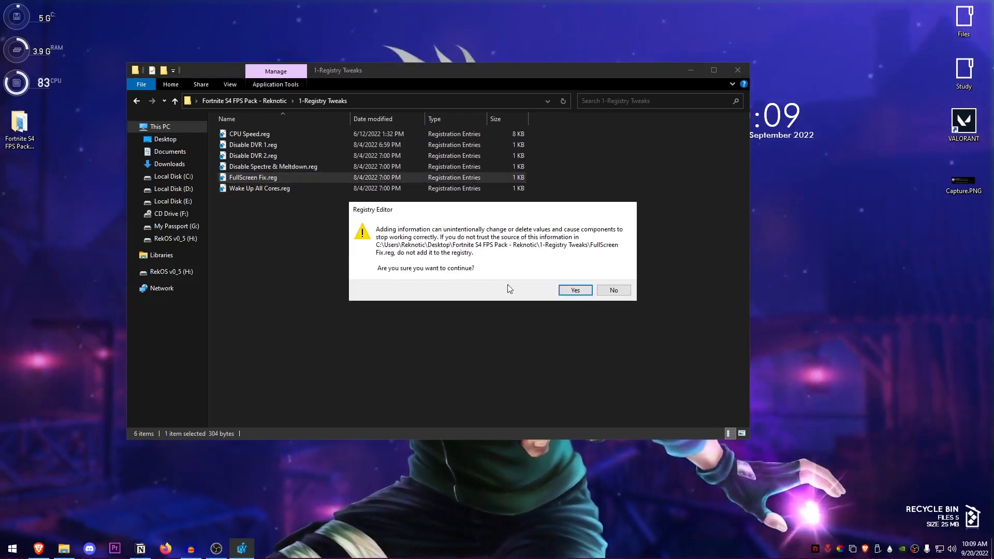
left_click(574, 290)
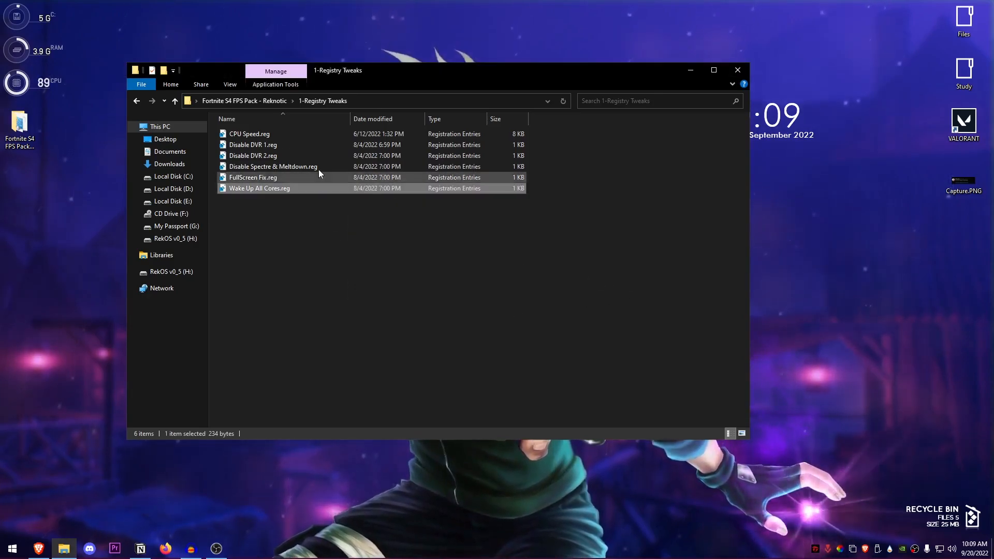
left_click(175, 101)
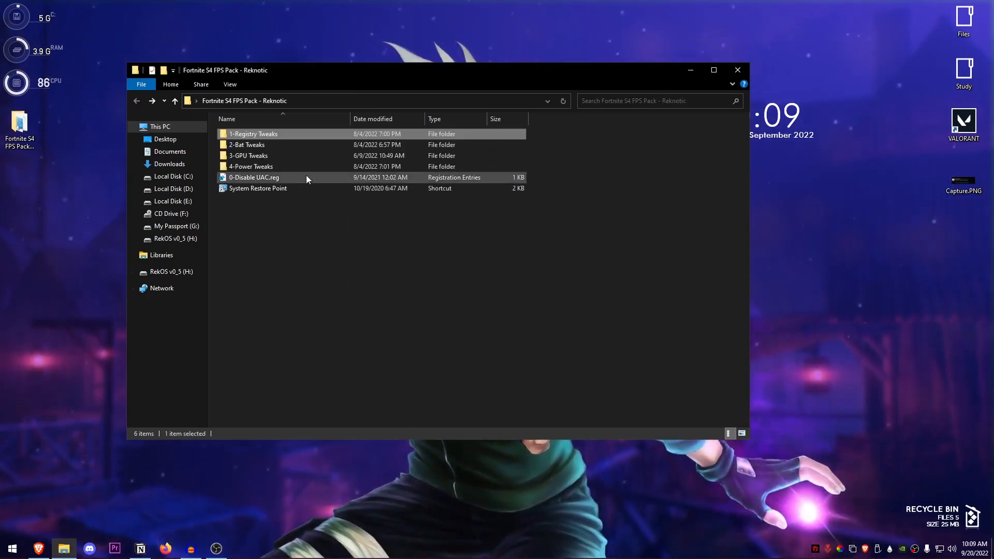
Run the Clear DNS Cache, Delete Log Files, Delete Temporary Files and Disable HPET scripts
double_click(247, 145)
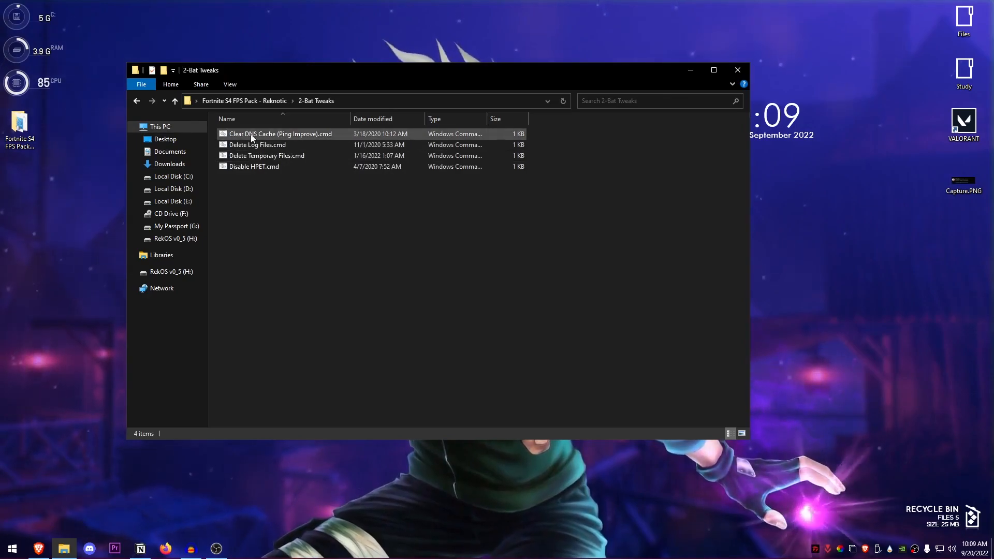
right_click(279, 134)
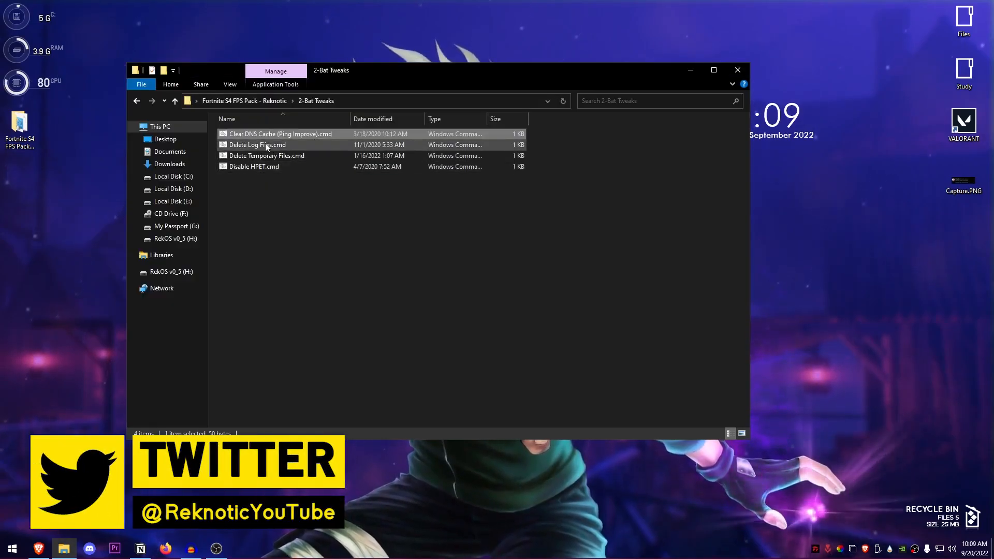
double_click(257, 144)
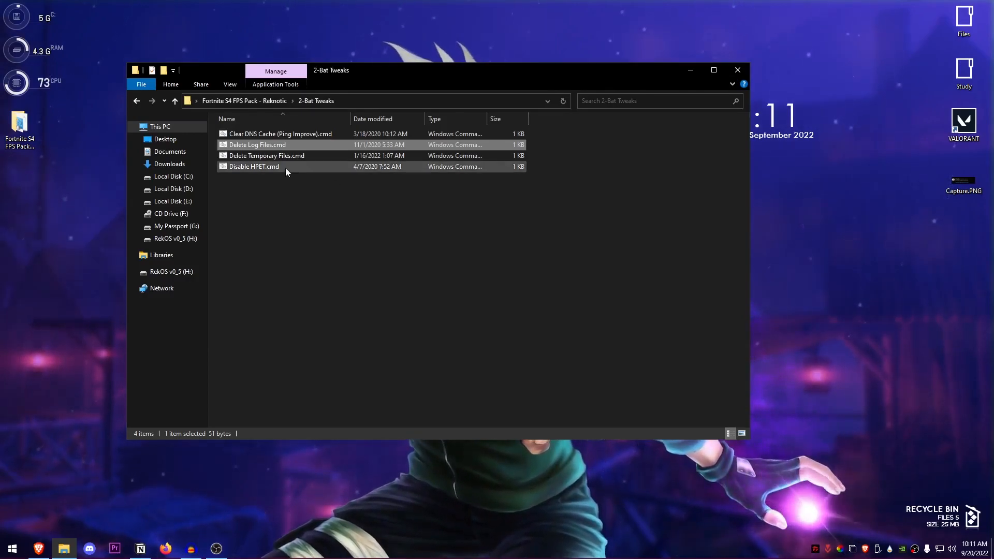
double_click(266, 155)
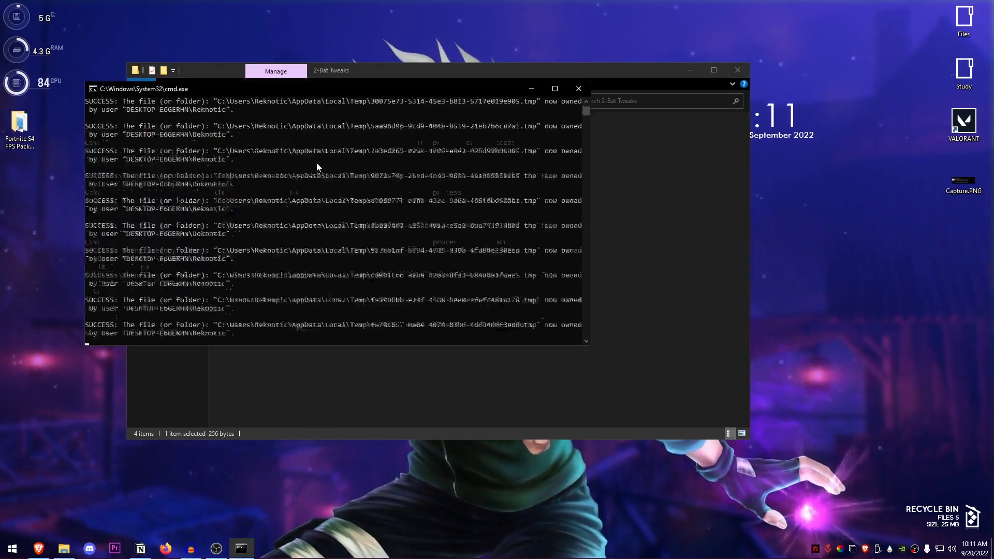
left_click(576, 88)
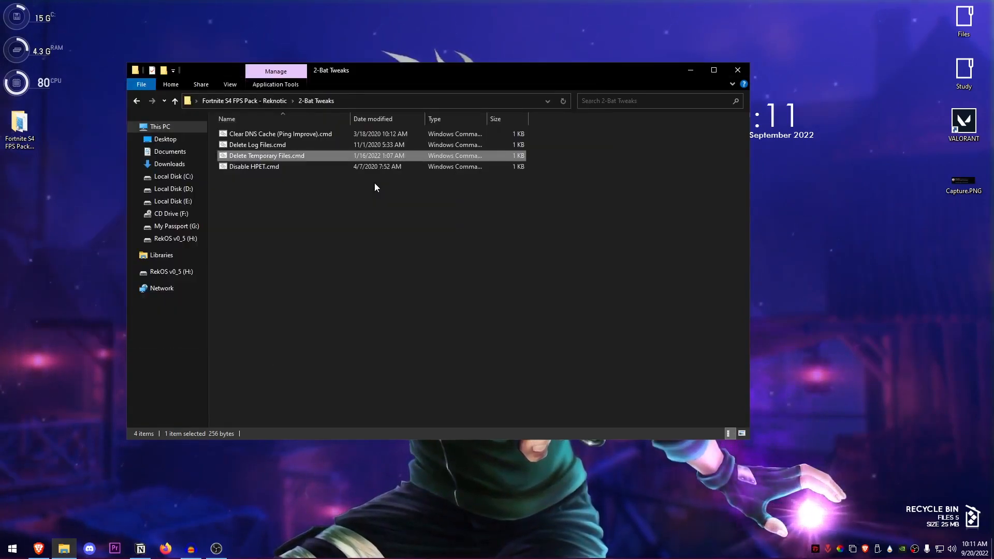
right_click(254, 166)
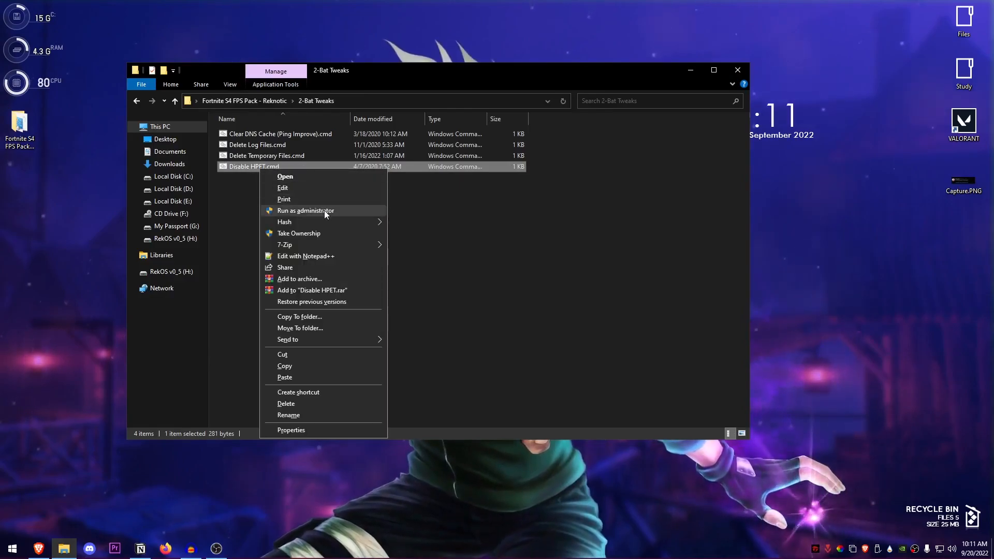
left_click(305, 211)
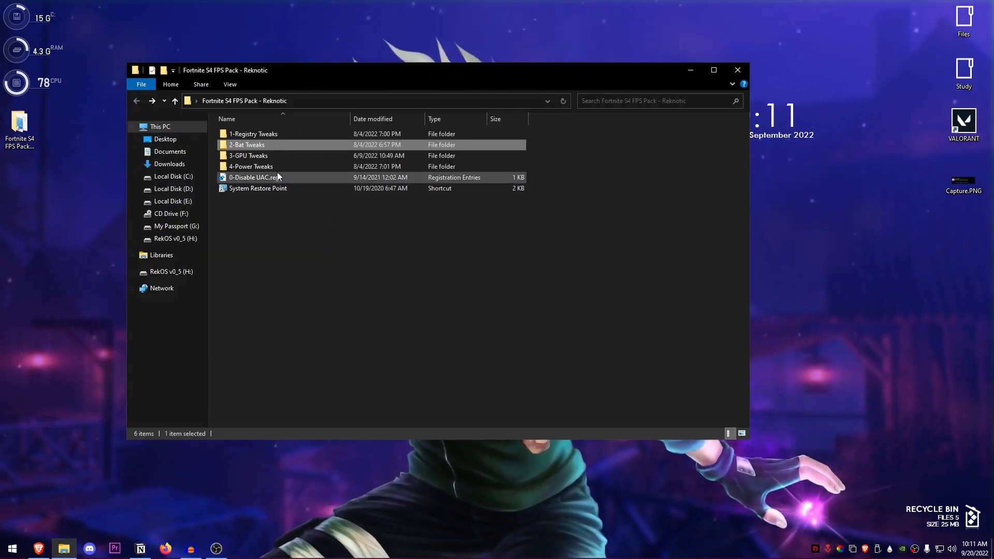
Look through the 3-GPU Tweaks AMD Settings folder, then back out
double_click(248, 156)
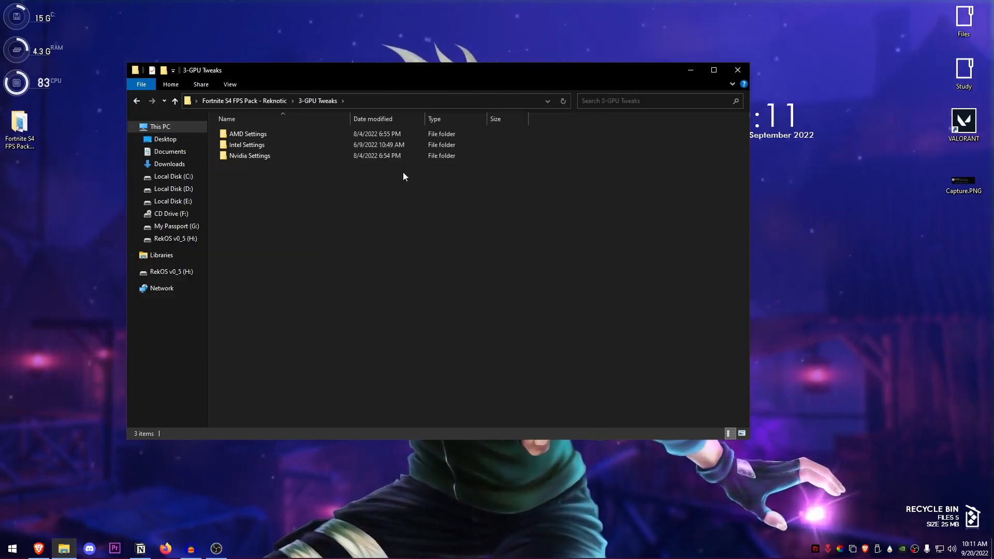
double_click(248, 134)
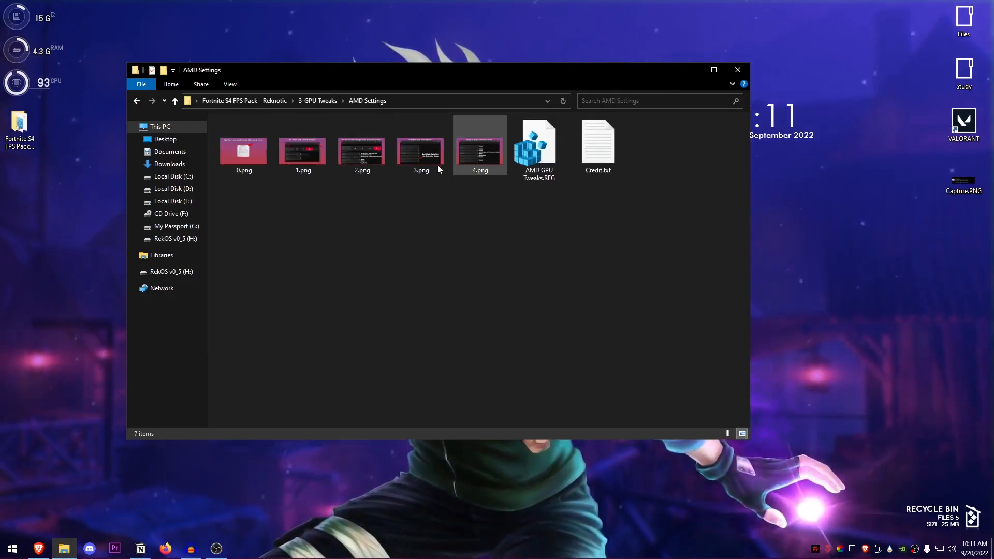
left_click(538, 143)
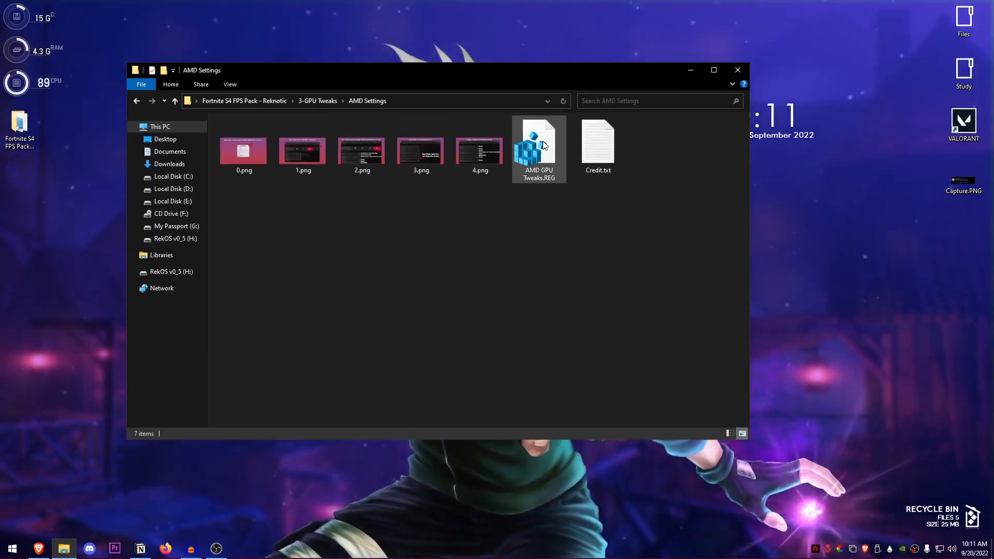
left_click(175, 101)
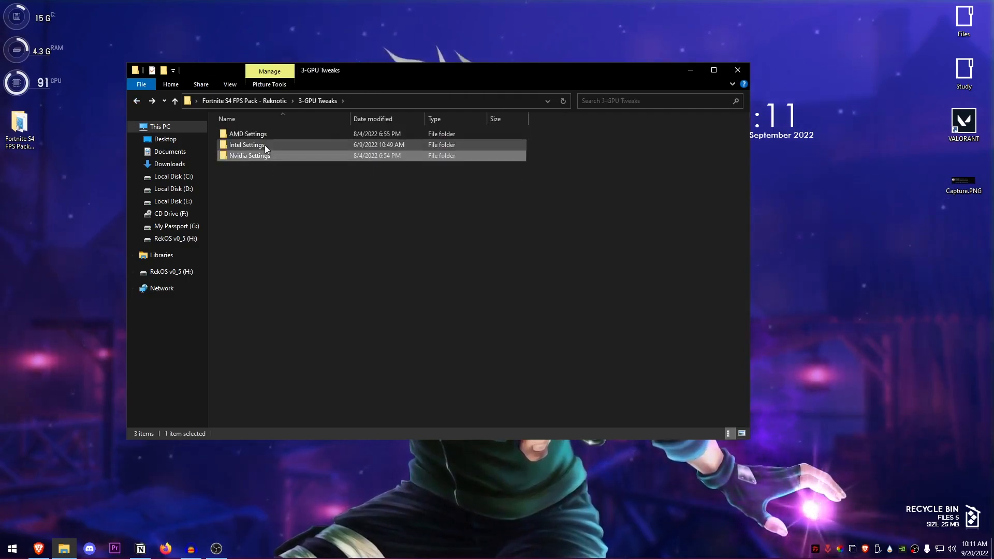
Import Reknotic's Nvidia Profile.nip into NVIDIA Profile Inspector and return to the pack root
double_click(247, 144)
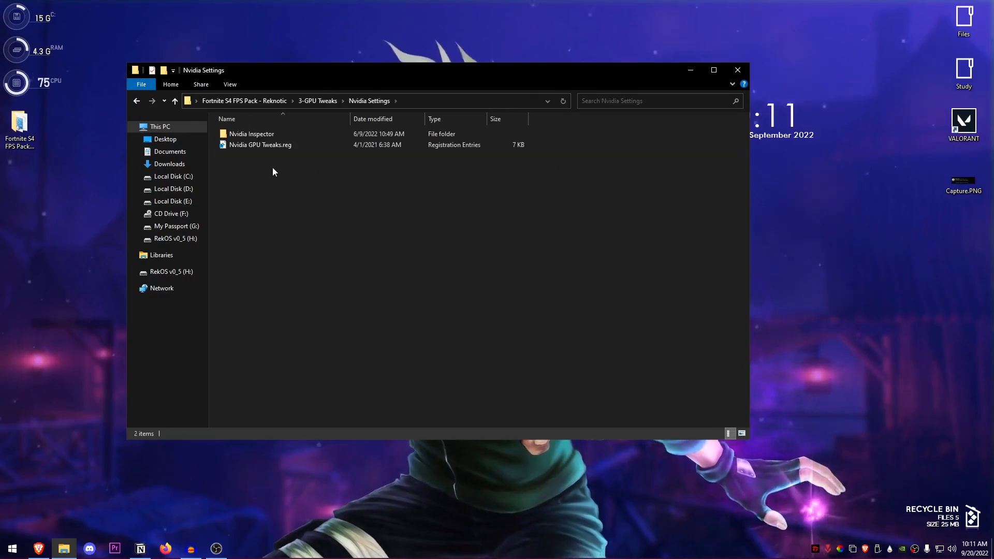
double_click(251, 133)
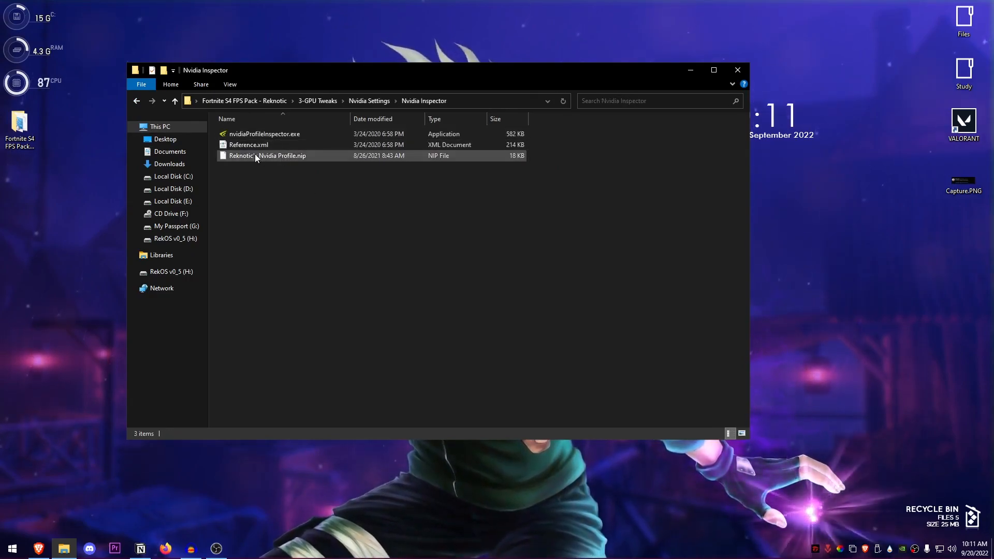
left_click(264, 134)
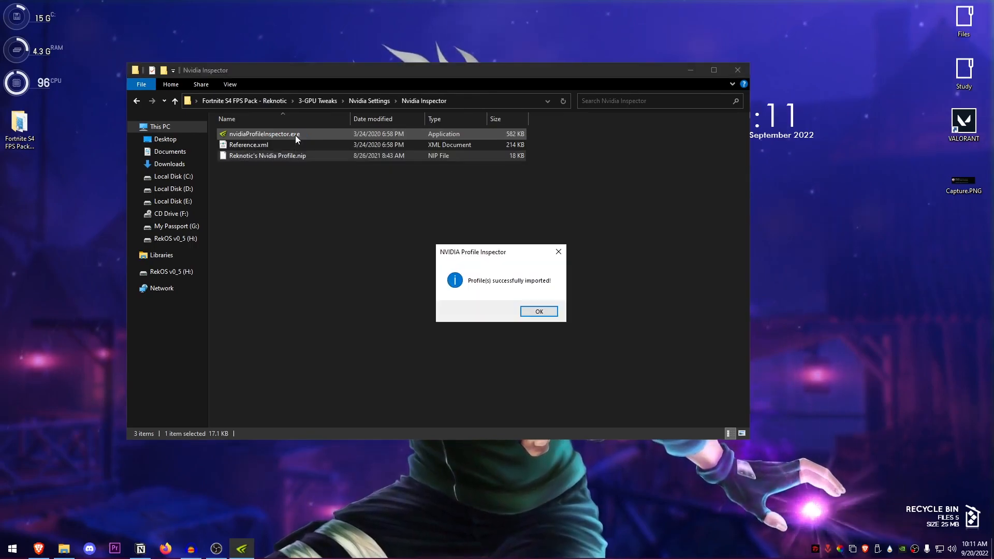
left_click(538, 311)
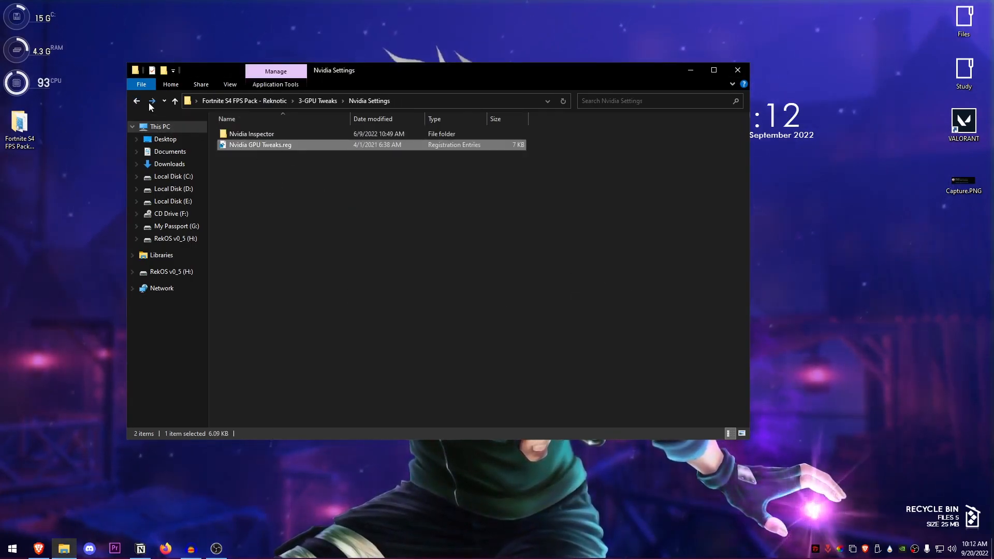
left_click(136, 101)
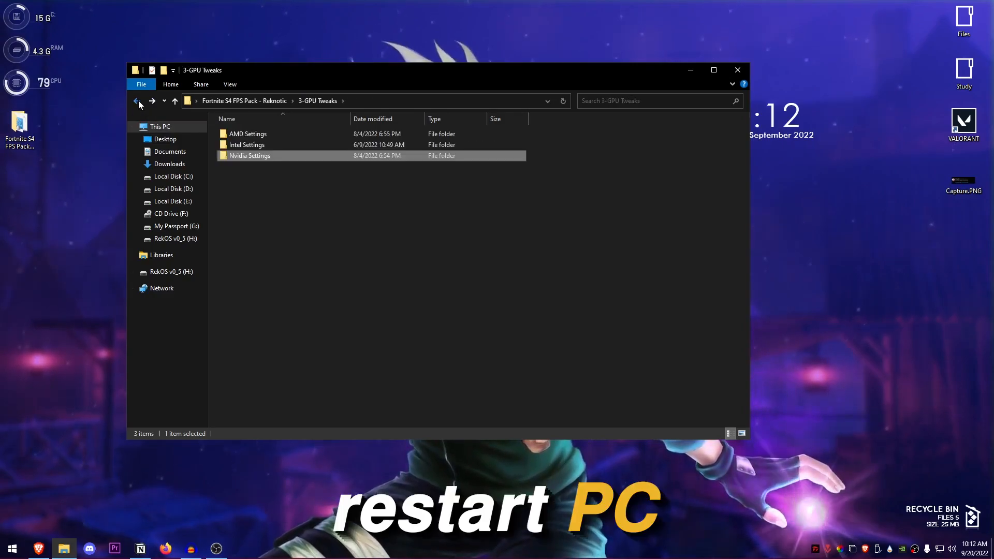
left_click(136, 102)
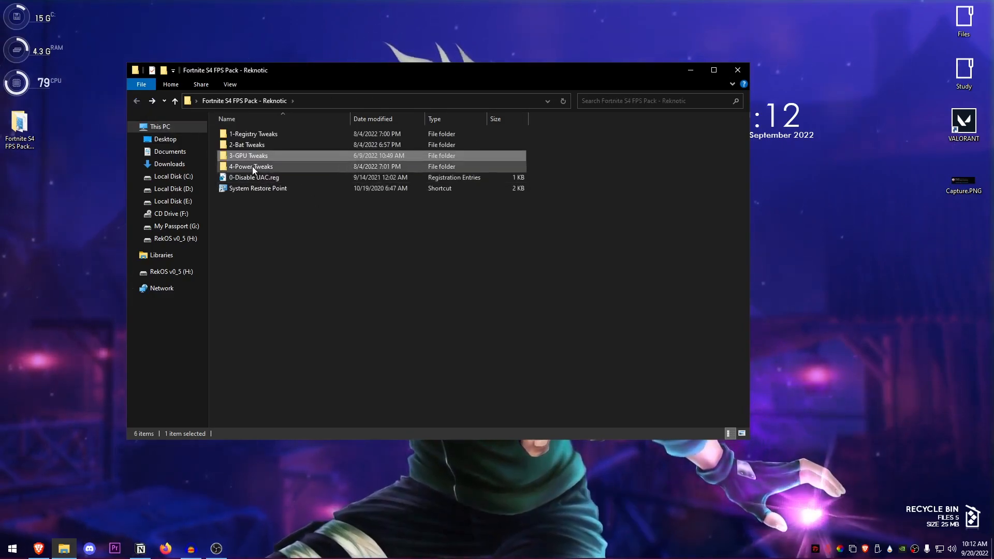
mouse_move(260, 158)
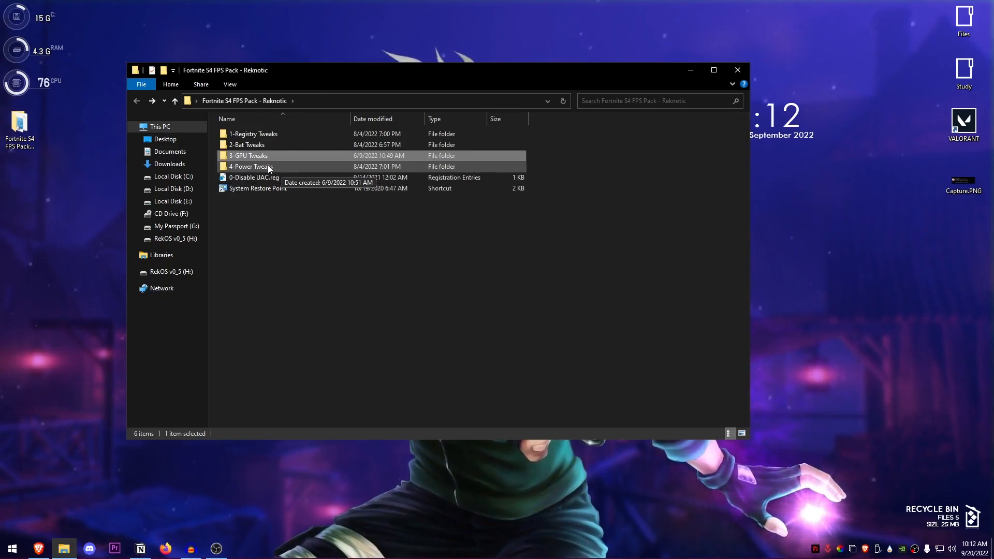
Import and activate the Rek OS PowerPlan, then apply Disable Power Throttling.reg
double_click(249, 166)
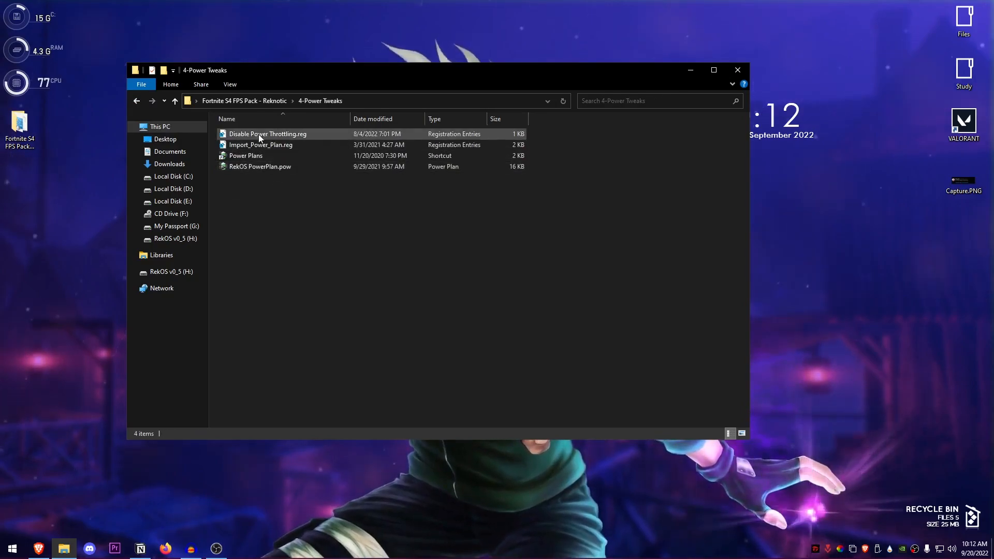
double_click(260, 145)
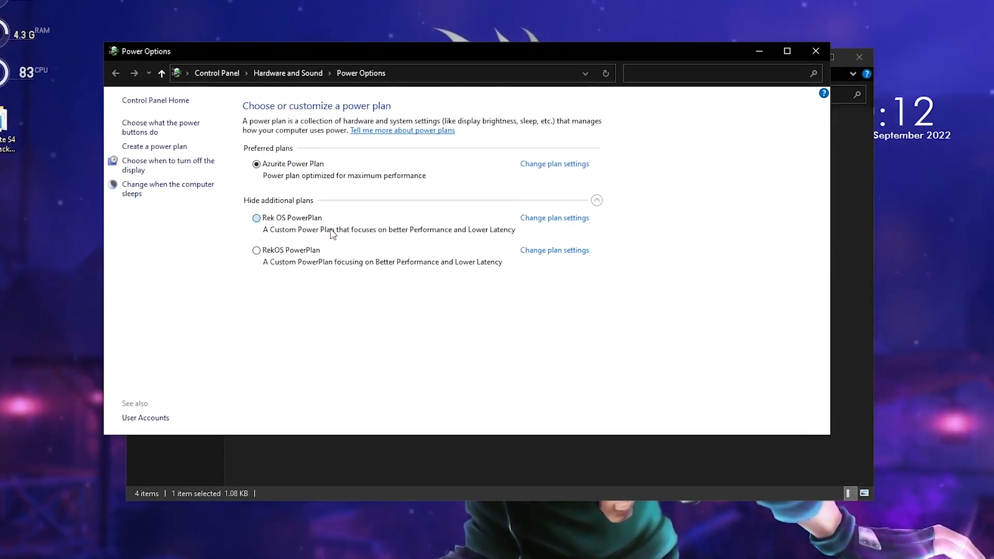
left_click(256, 217)
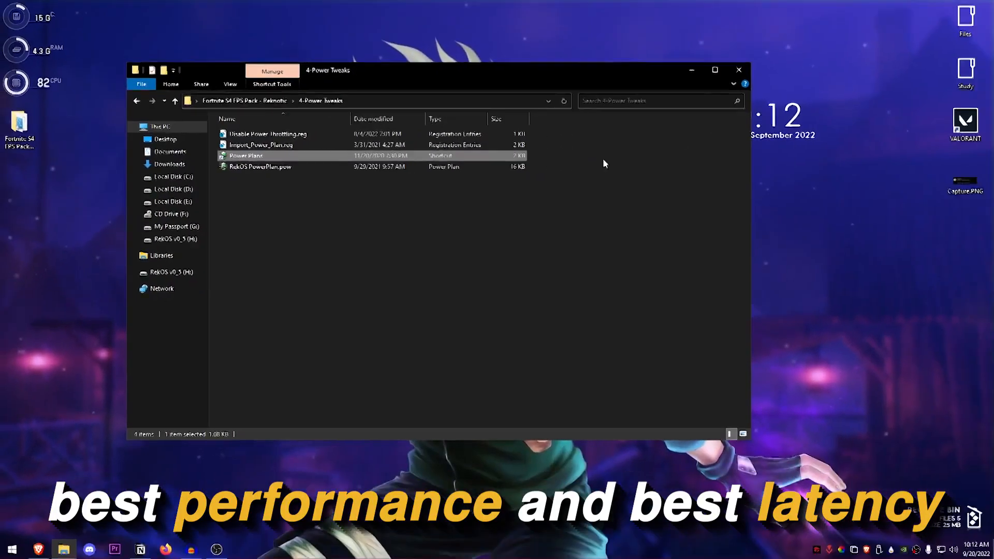
left_click(267, 133)
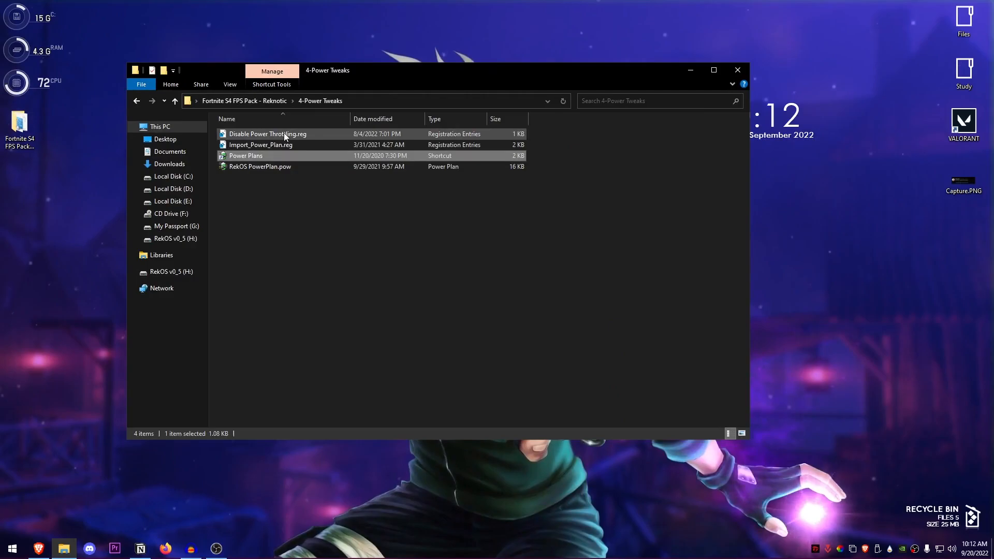
double_click(268, 134)
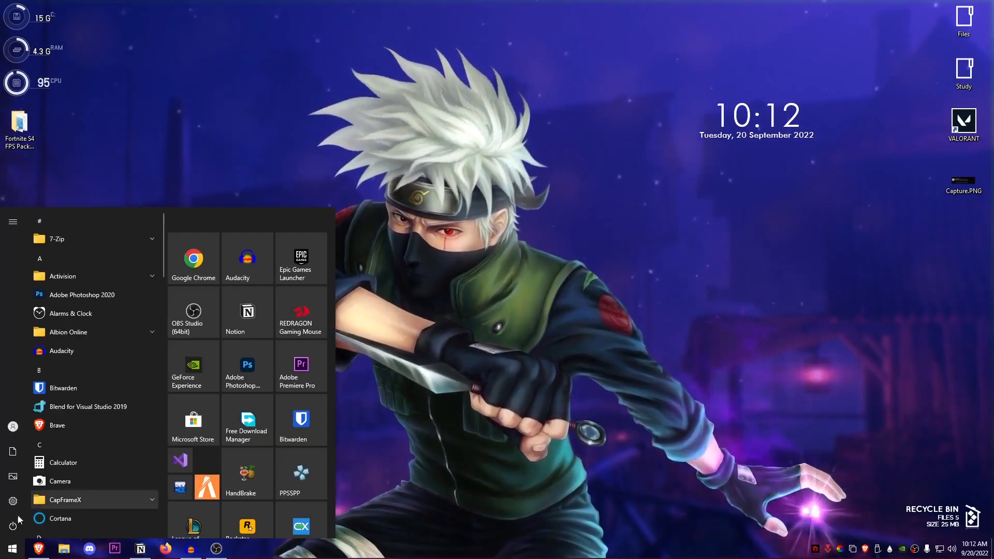
Restart the PC from the Start menu, then open a new File Explorer window
left_click(12, 221)
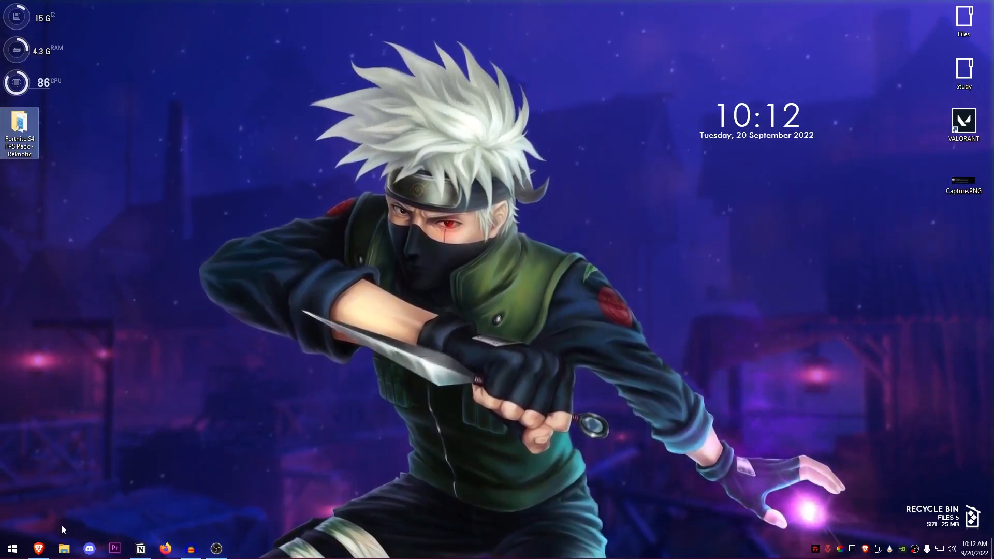
left_click(63, 548)
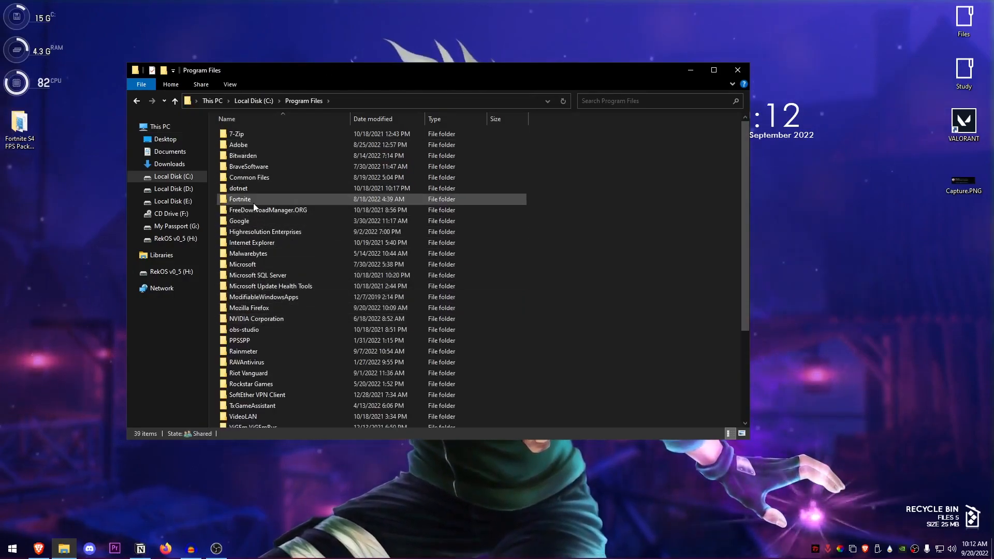
Navigate into the Fortnite install's Binaries Win64 folder to reach FortniteClient-Win64-Shipping.exe
double_click(240, 199)
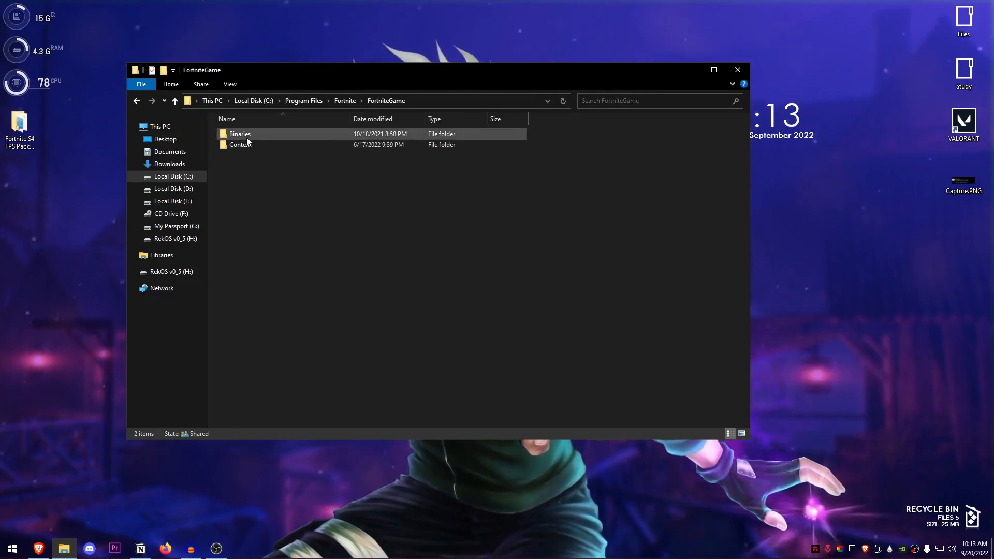
double_click(240, 134)
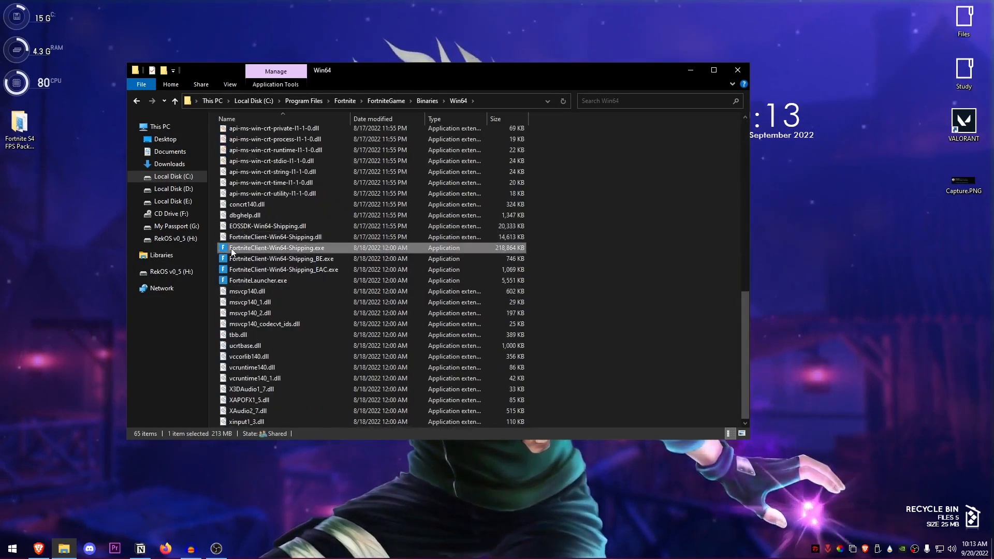
mouse_move(279, 254)
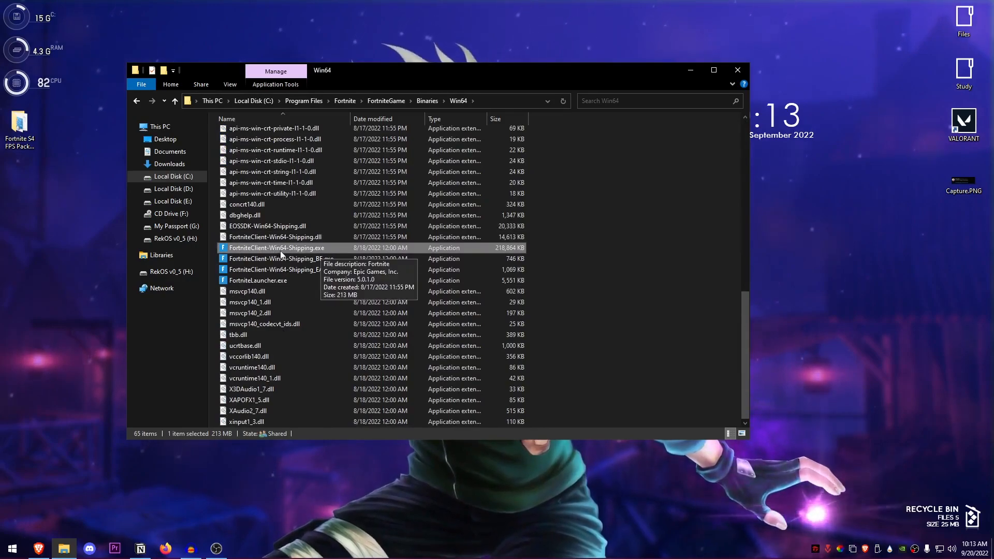
mouse_move(519, 249)
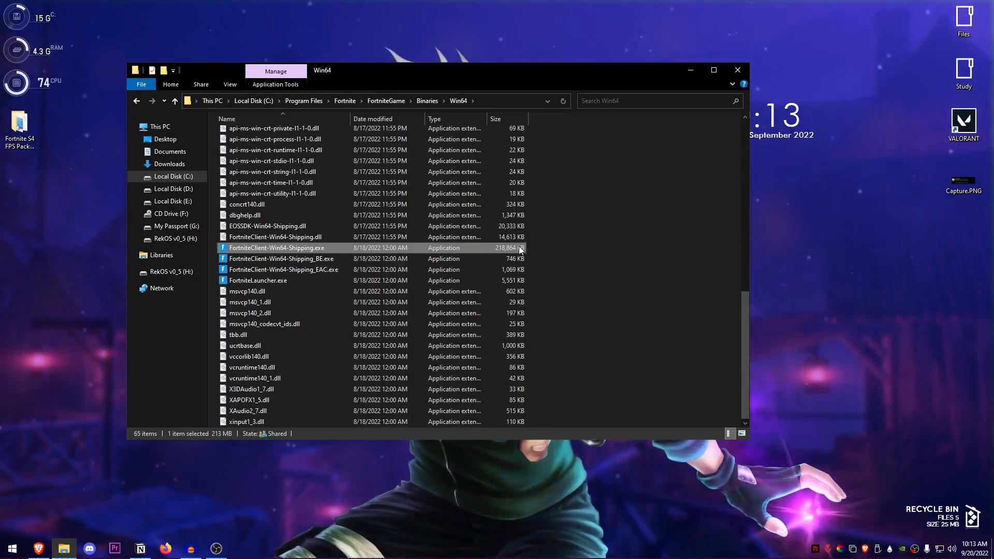
Tick Disable fullscreen optimizations in the shipping executable's Compatibility properties and apply
right_click(277, 247)
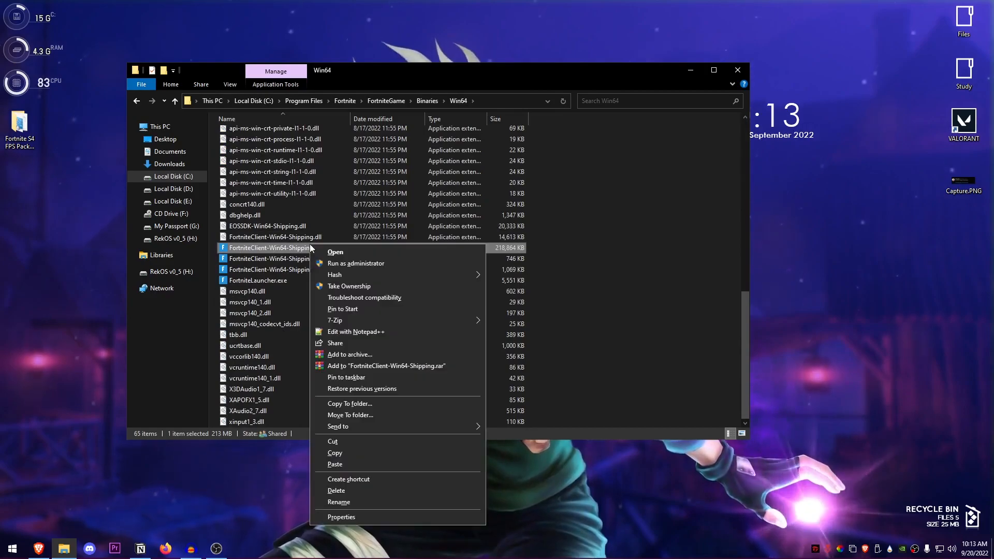
left_click(341, 516)
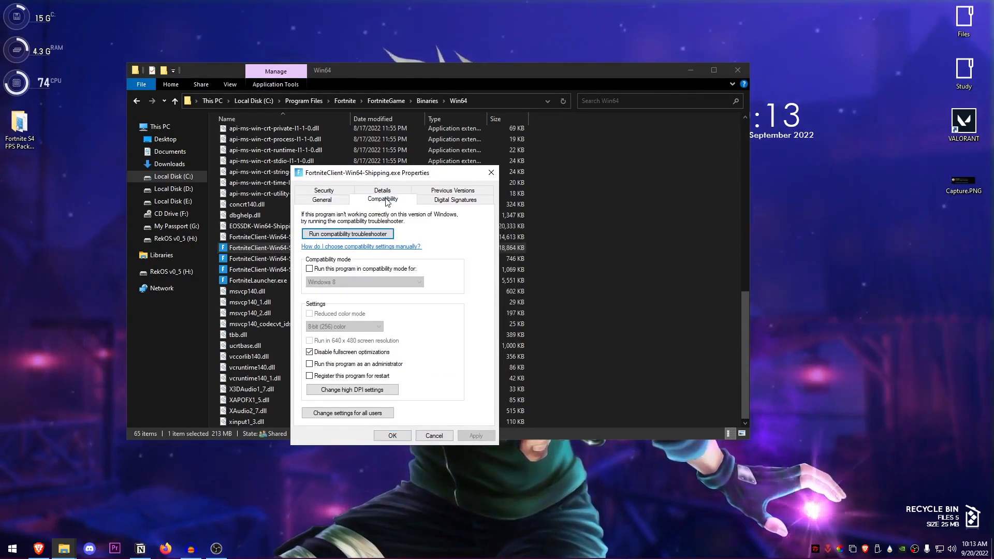
left_click(309, 352)
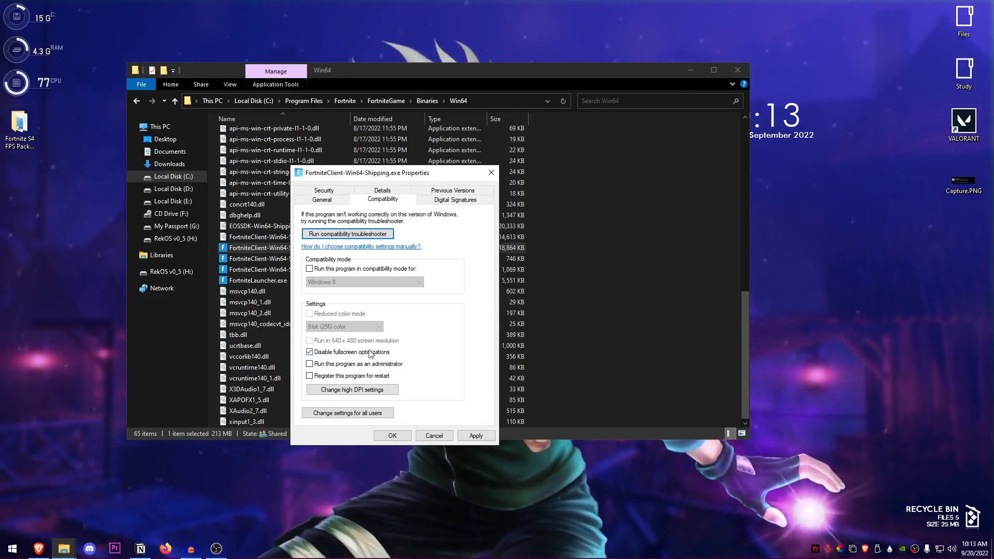
left_click(351, 389)
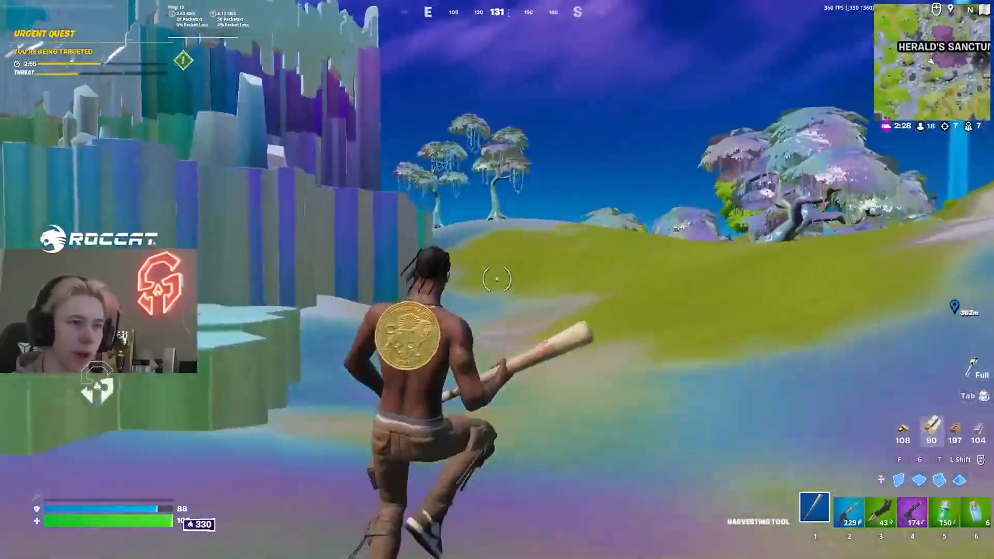
left_click(880, 511)
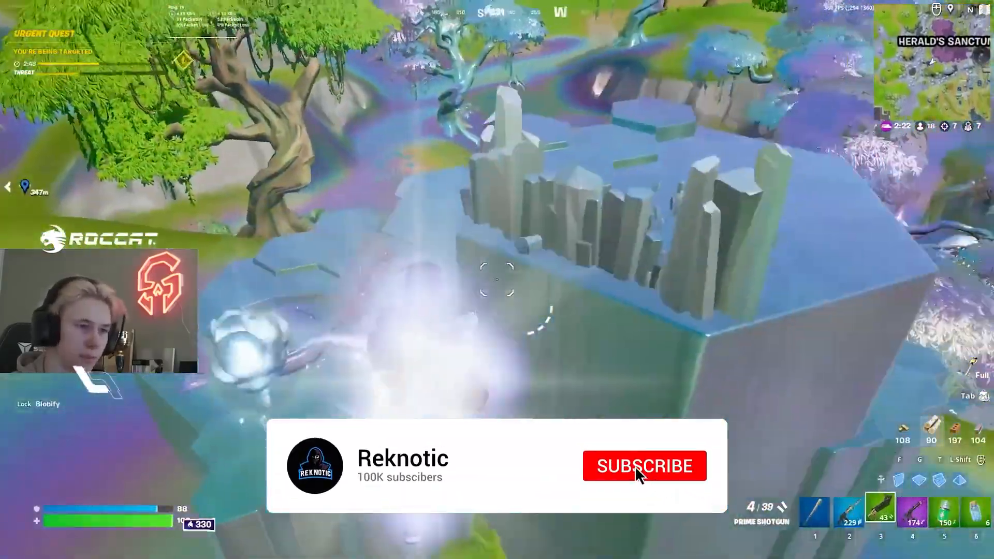
left_click(644, 466)
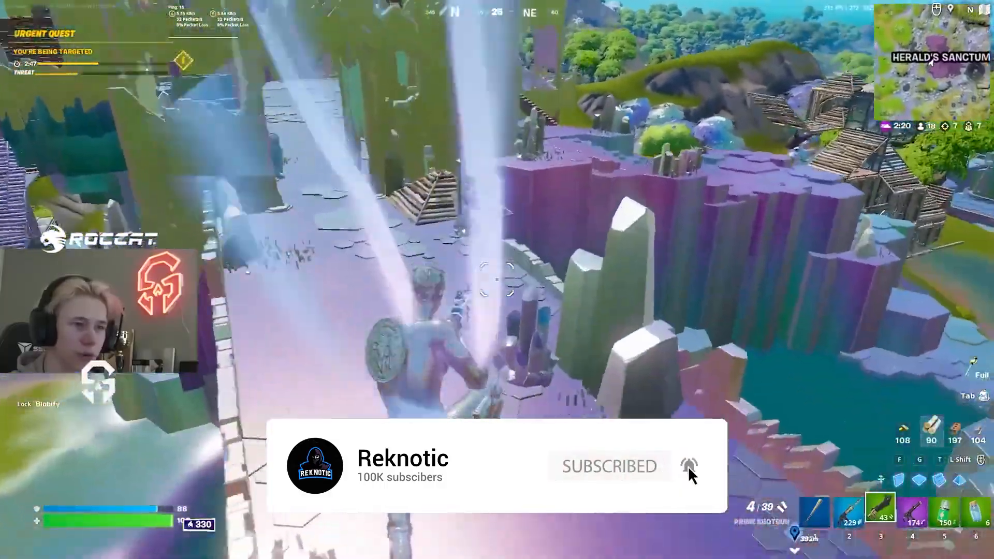